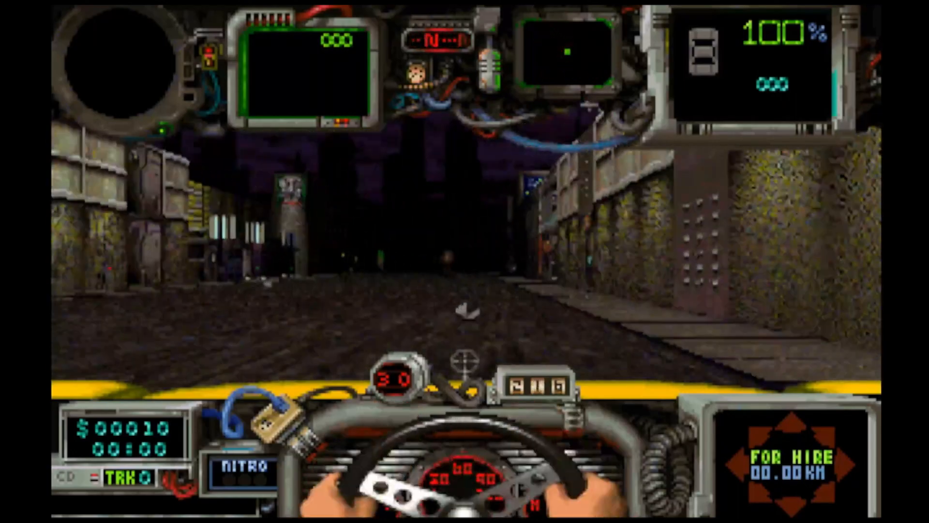
- Drive the taxi forward down the street toward the wall tagged with yellow tile labels
{"action": "key", "text": "Up"}
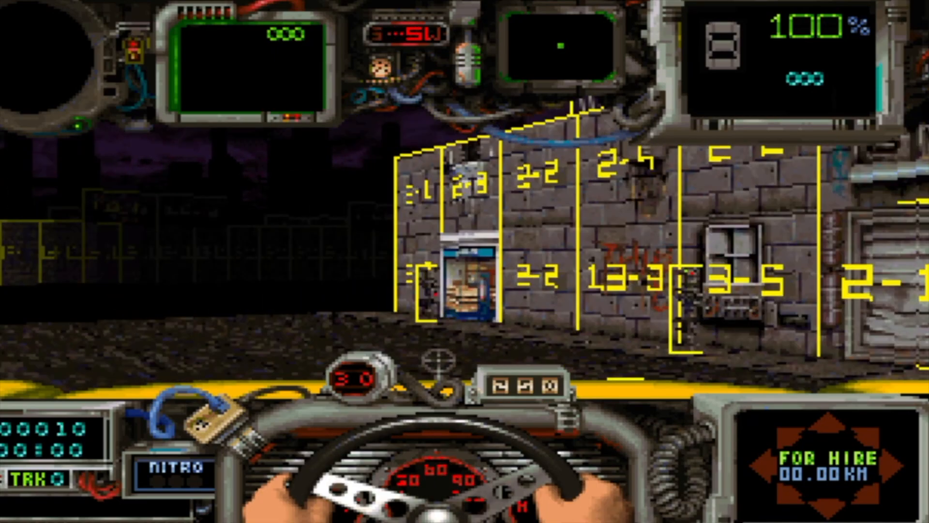
- Steer right out of the game view and land on the v9-multimap 199-by-63 tile grid
{"action": "key", "text": "Right"}
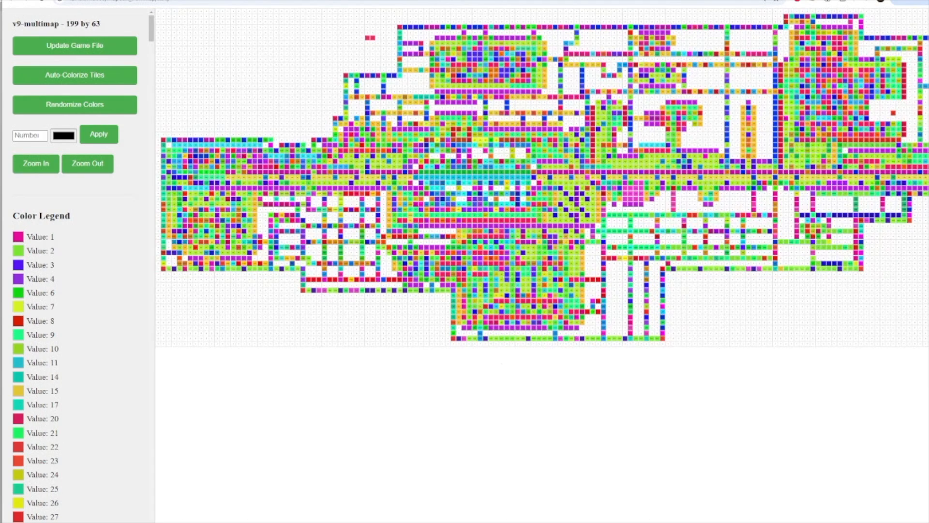
- Zoom the v9-multimap grid in twice so each coloured cell shows its tile number
{"action": "left_click", "coordinate": [35, 163]}
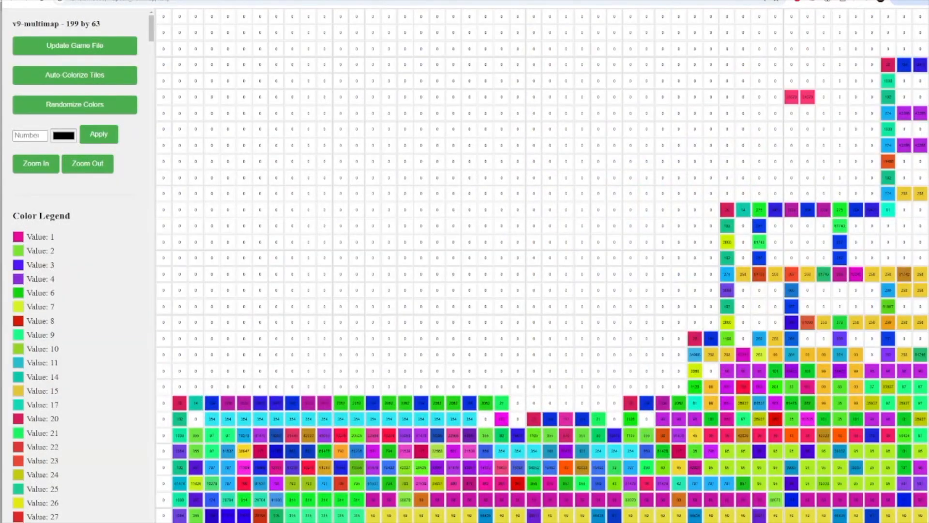
{"action": "left_click", "coordinate": [75, 105]}
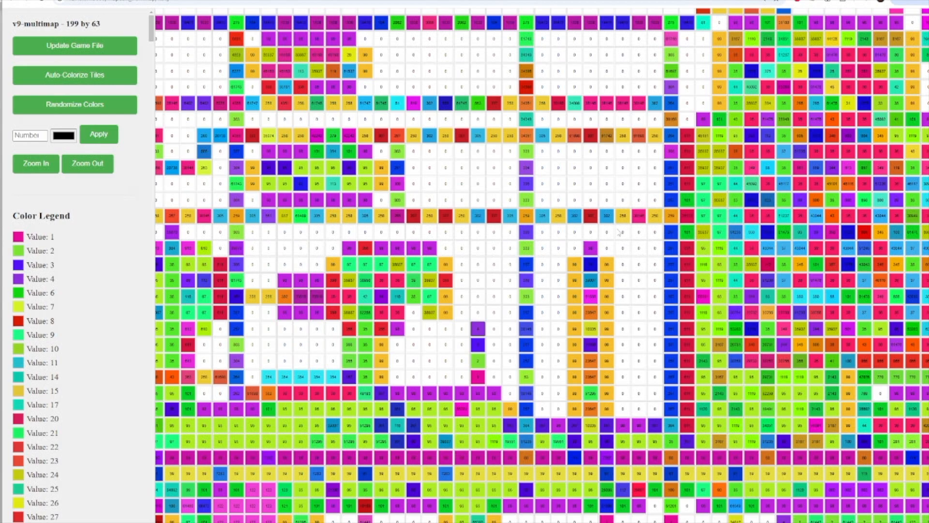
{"action": "mouse_move", "coordinate": [497, 325]}
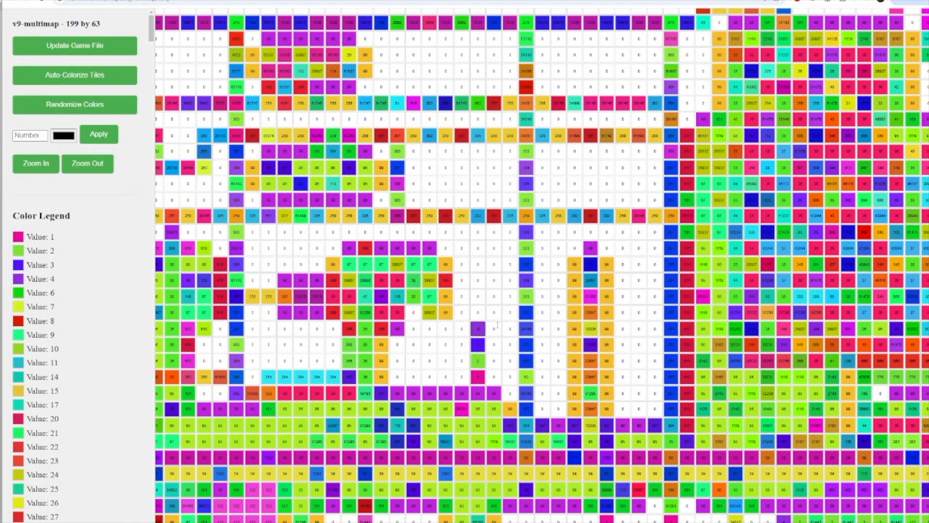
{"action": "left_click", "coordinate": [493, 328]}
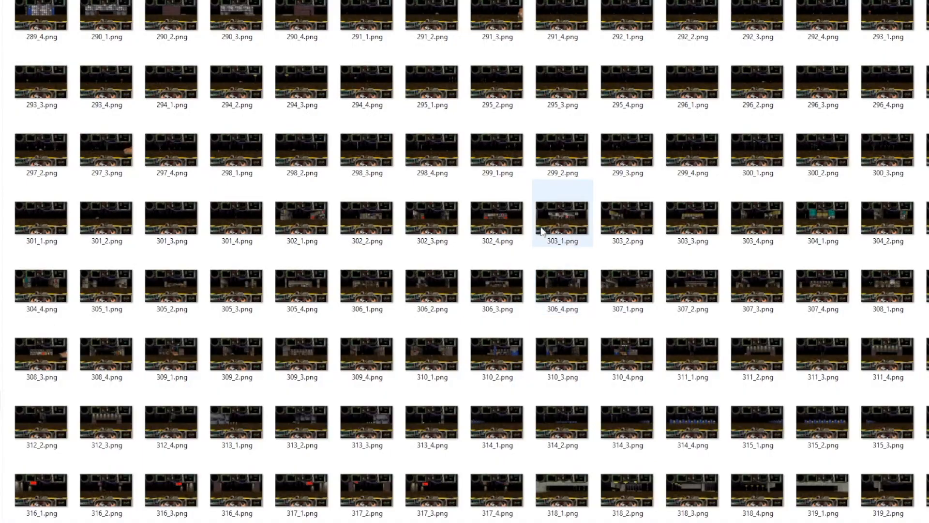
- Scroll the capture folder down through the numbered PNGs into the 460s
{"action": "scroll", "scroll_direction": "down", "scroll_amount": 3}
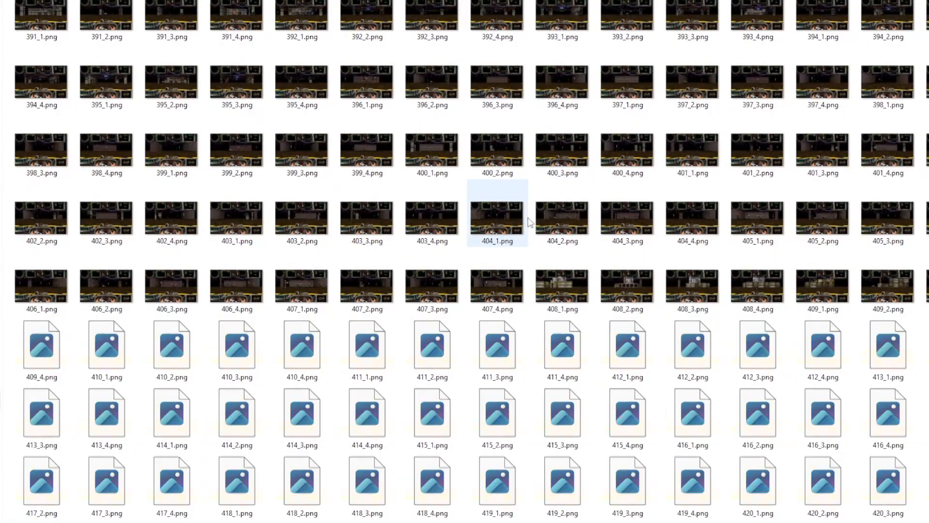
{"action": "scroll", "scroll_direction": "down", "scroll_amount": 3}
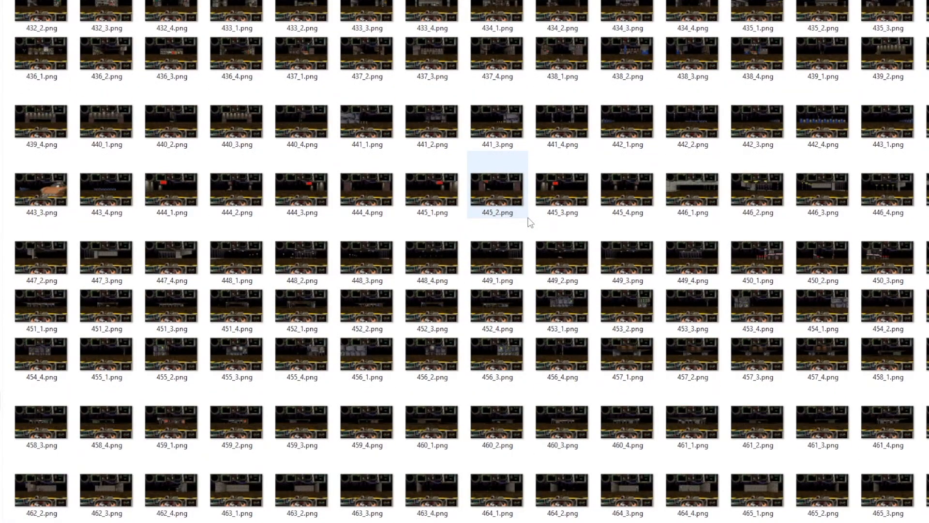
{"action": "scroll", "scroll_direction": "down", "scroll_amount": 3}
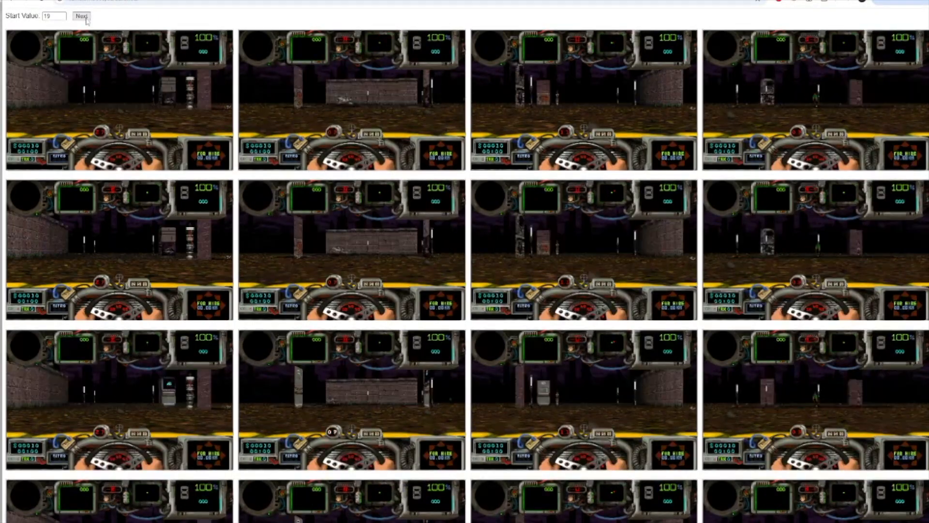
- Step the grid to Start Value 25 and scroll to the last t177 wall captures
{"action": "left_click", "coordinate": [81, 16]}
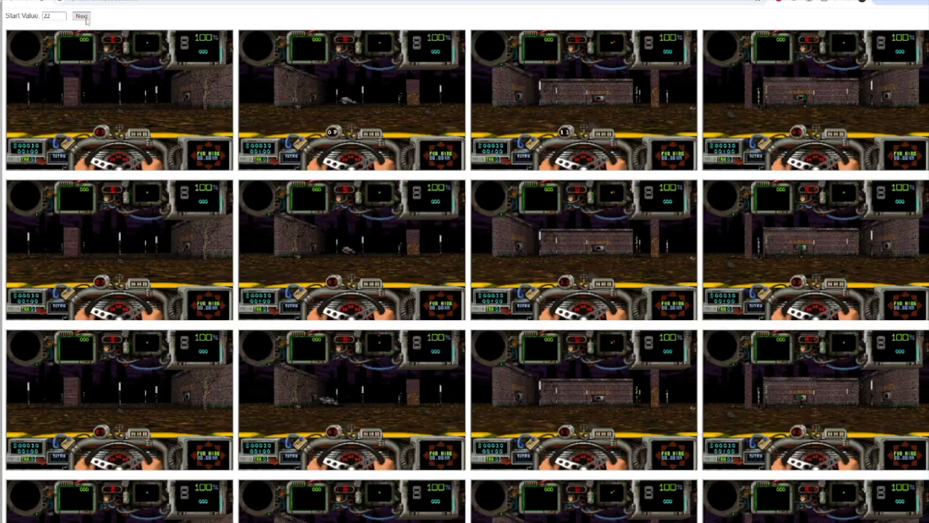
{"action": "left_click", "coordinate": [81, 16]}
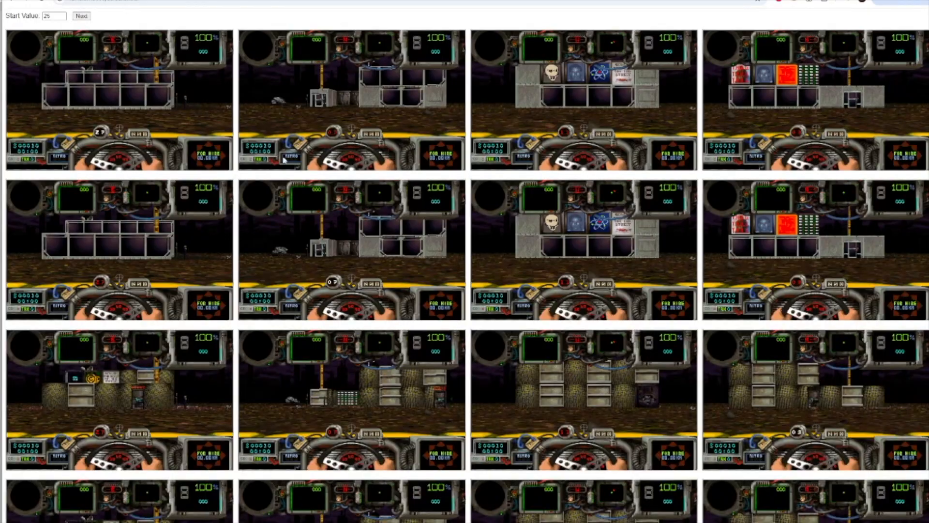
{"action": "scroll", "scroll_direction": "down", "scroll_amount": 3}
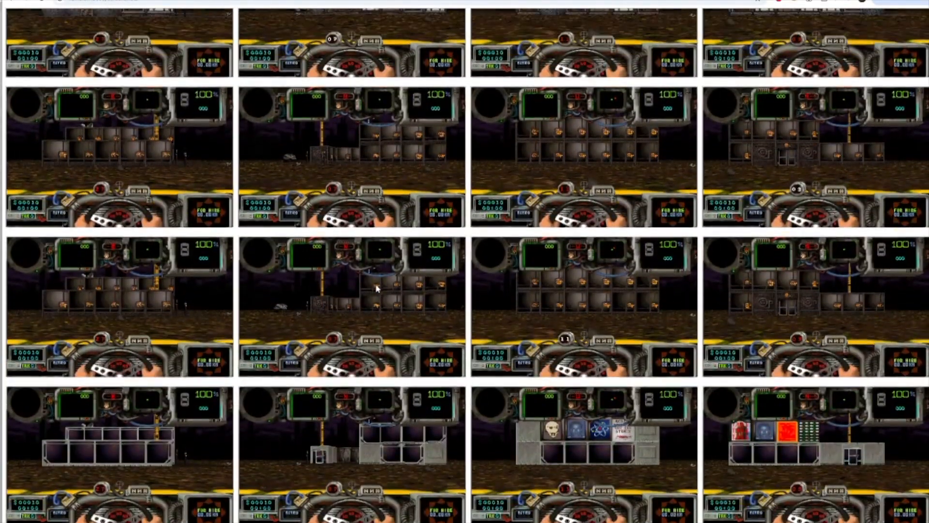
{"action": "scroll", "scroll_direction": "down", "scroll_amount": 3}
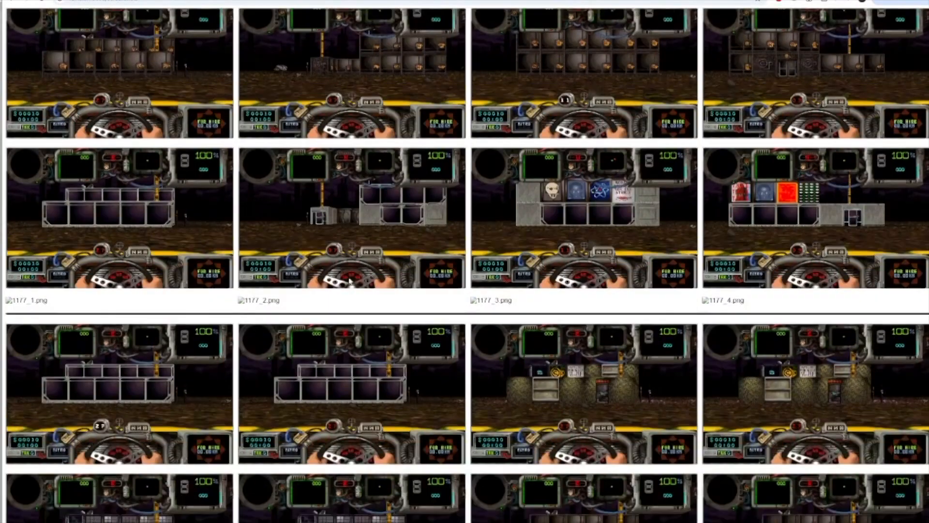
{"action": "scroll", "scroll_direction": "down", "scroll_amount": 3}
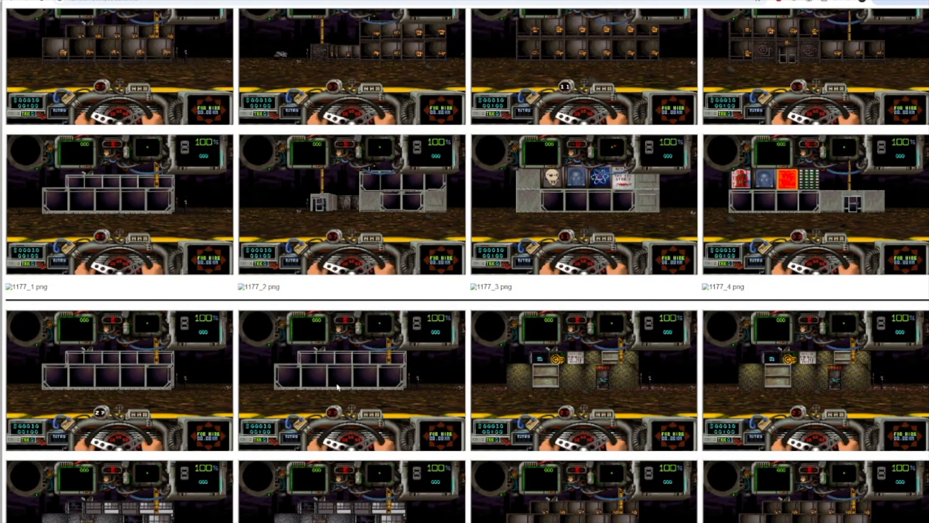
{"action": "scroll", "scroll_direction": "down", "scroll_amount": 3}
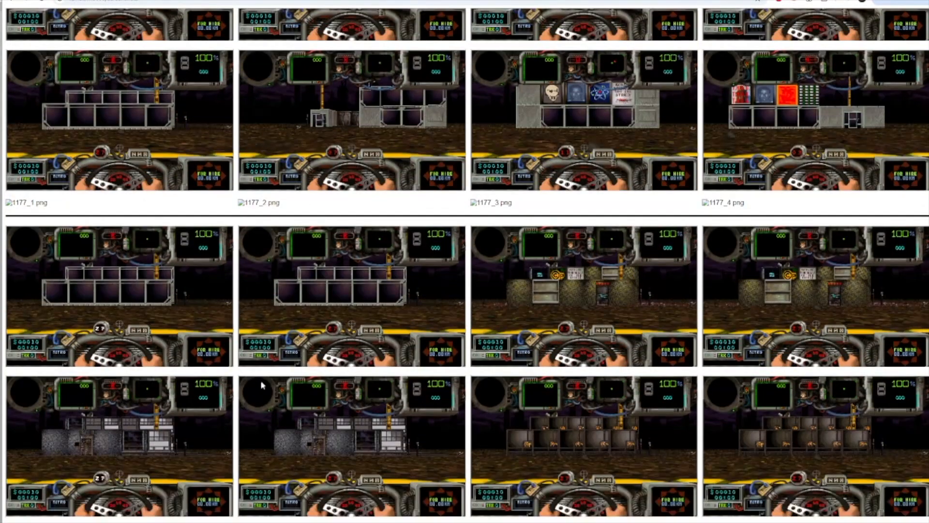
{"action": "scroll", "scroll_direction": "down", "scroll_amount": 3}
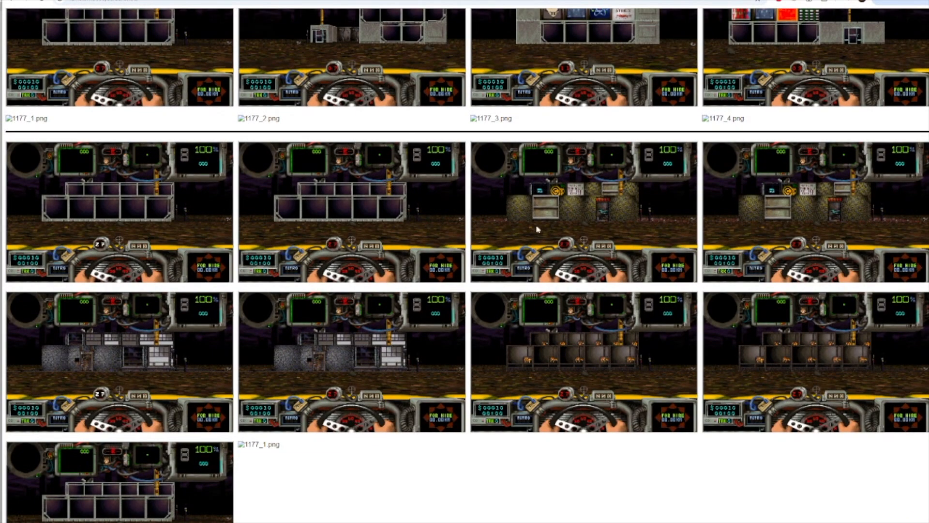
{"action": "mouse_move", "coordinate": [323, 308]}
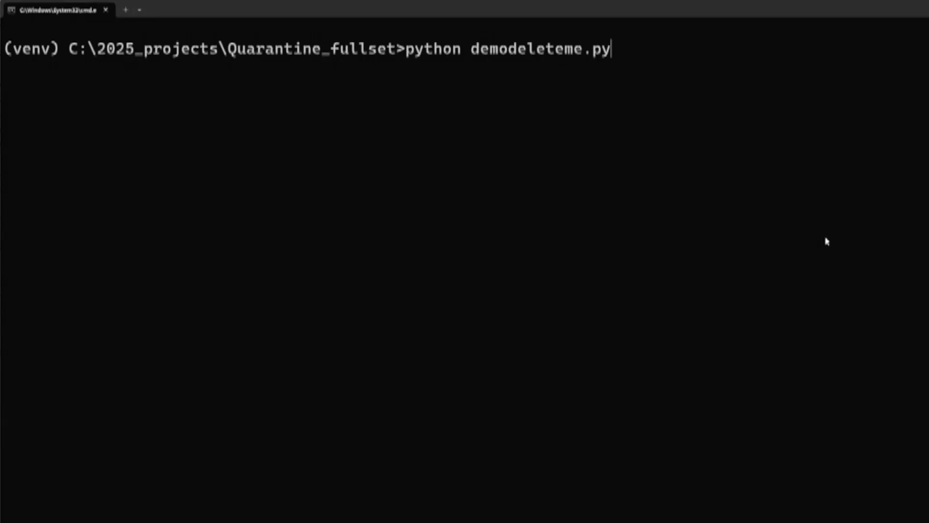
- Run python demodeleteme.py and check that it wrote fare_data.json
{"action": "key", "text": "Return"}
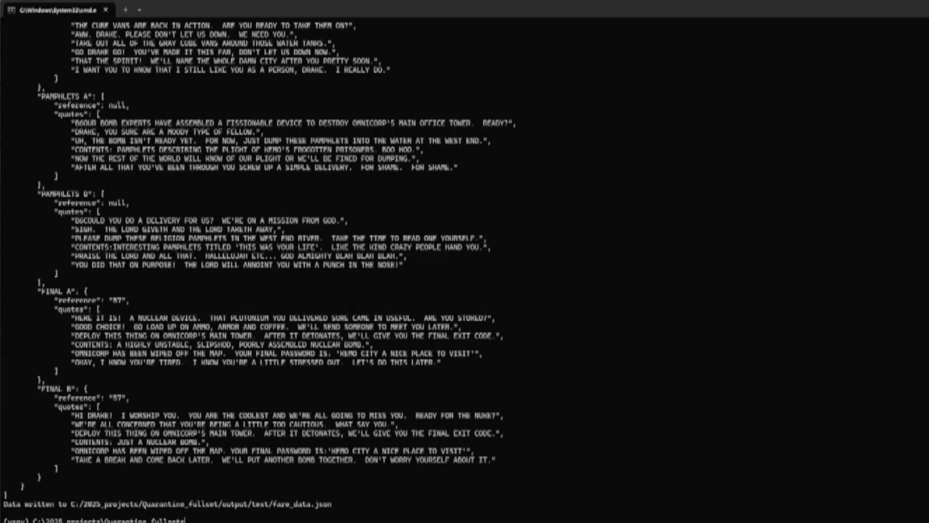
{"action": "scroll", "scroll_direction": "up", "scroll_amount": 3}
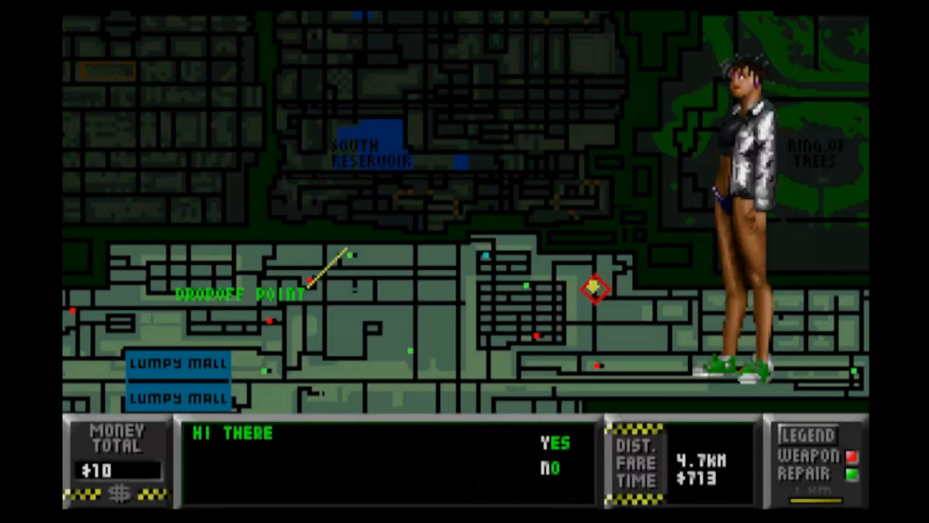
{"action": "left_click", "coordinate": [554, 444]}
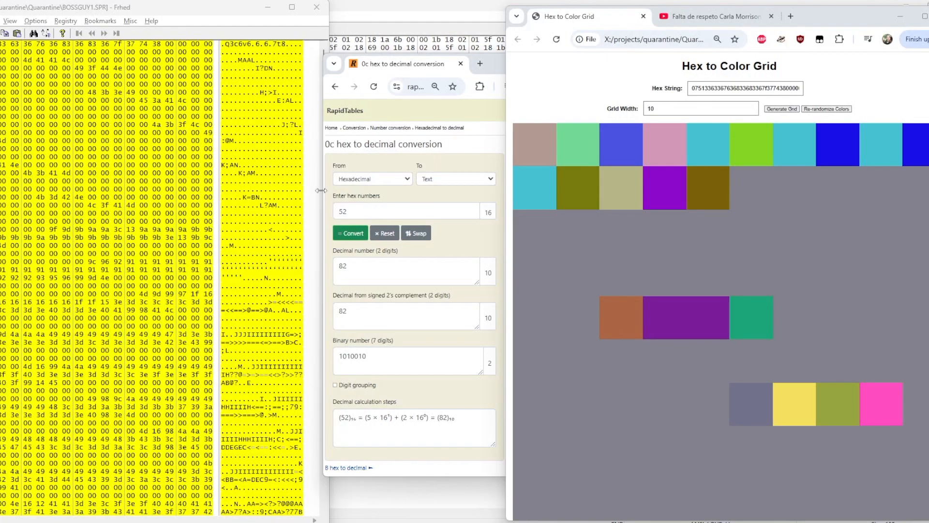
{"action": "mouse_move", "coordinate": [338, 205]}
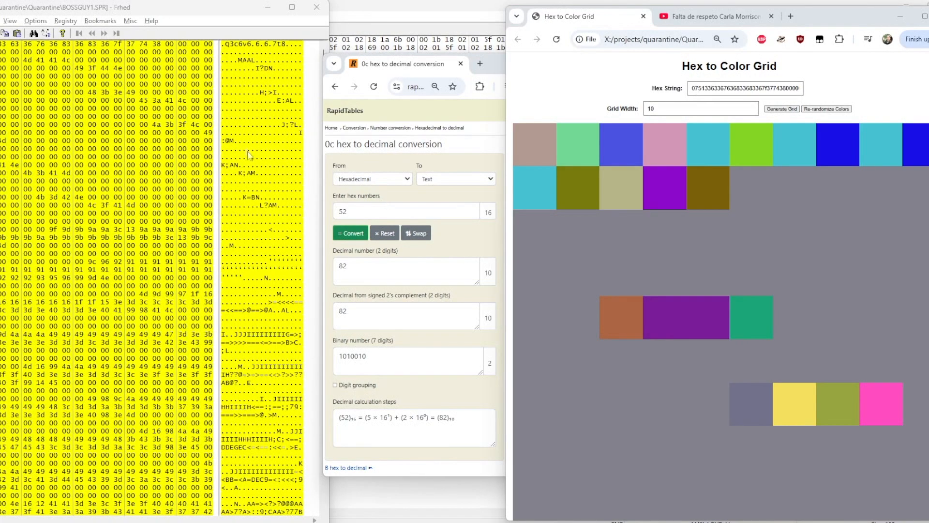
{"action": "mouse_move", "coordinate": [645, 184]}
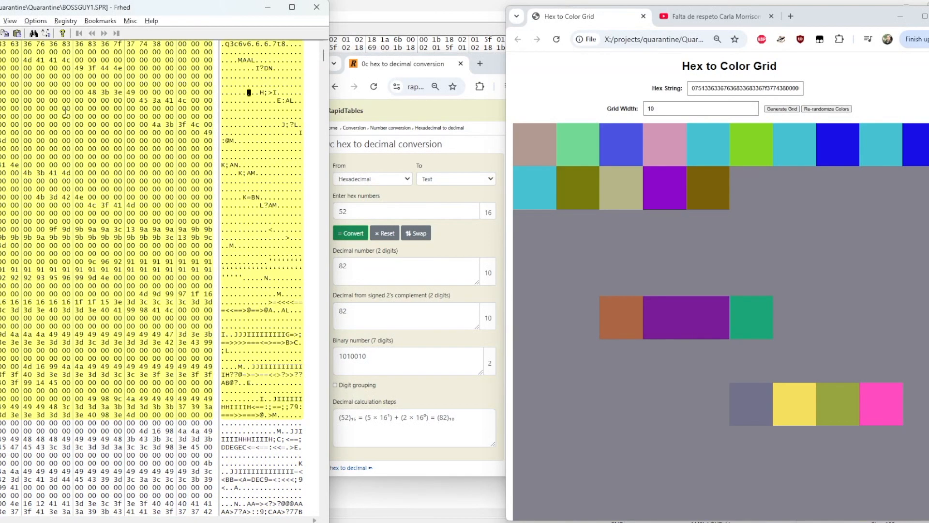
- Regenerate the colour grid at width 81 so the blue-backed building image appears
{"action": "left_click", "coordinate": [10, 20]}
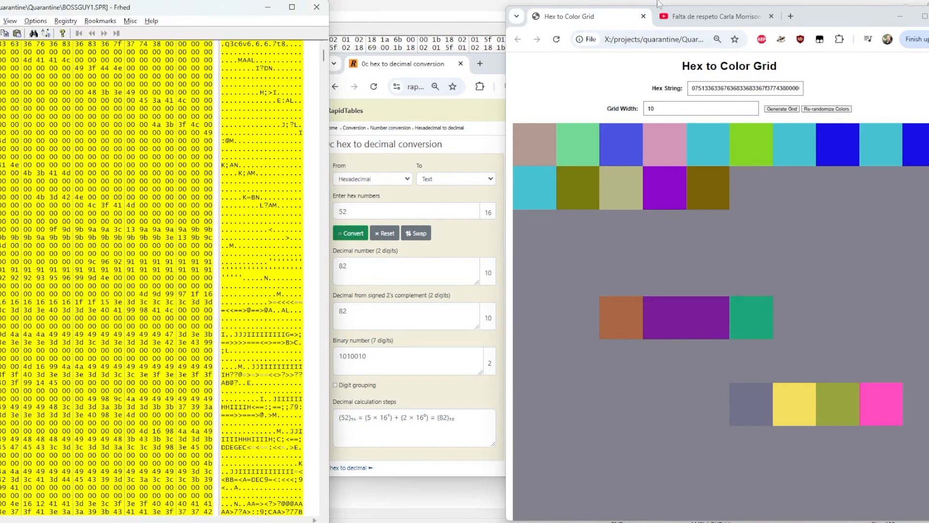
{"action": "left_click", "coordinate": [781, 108]}
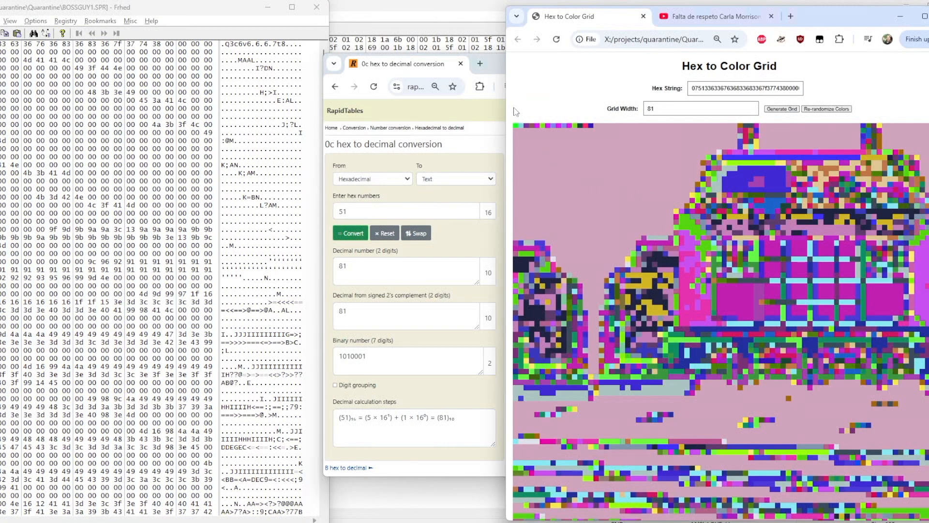
{"action": "mouse_move", "coordinate": [589, 128]}
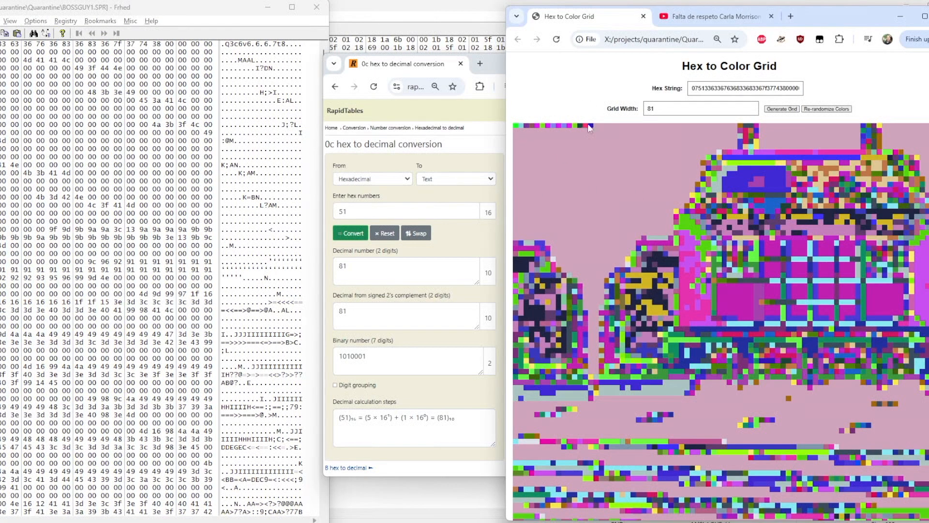
{"action": "mouse_move", "coordinate": [766, 106]}
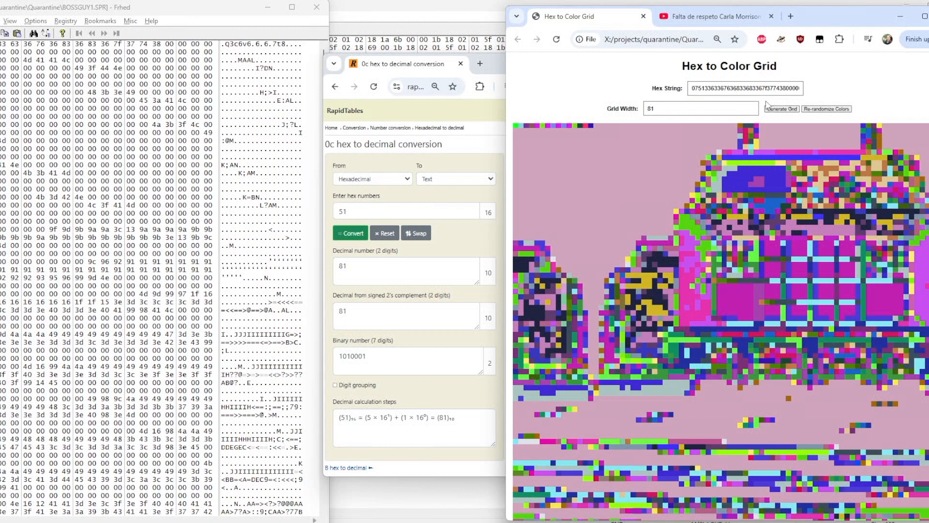
{"action": "mouse_move", "coordinate": [408, 167]}
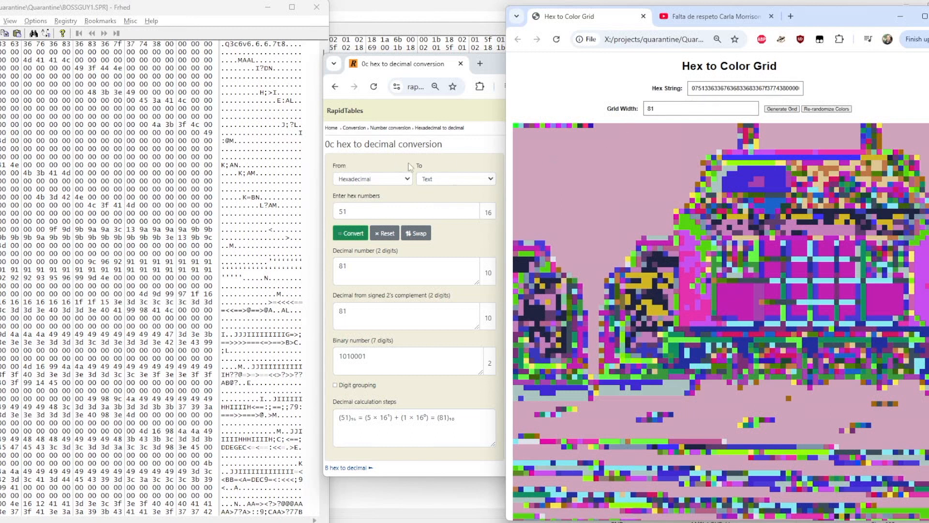
{"action": "mouse_move", "coordinate": [657, 296]}
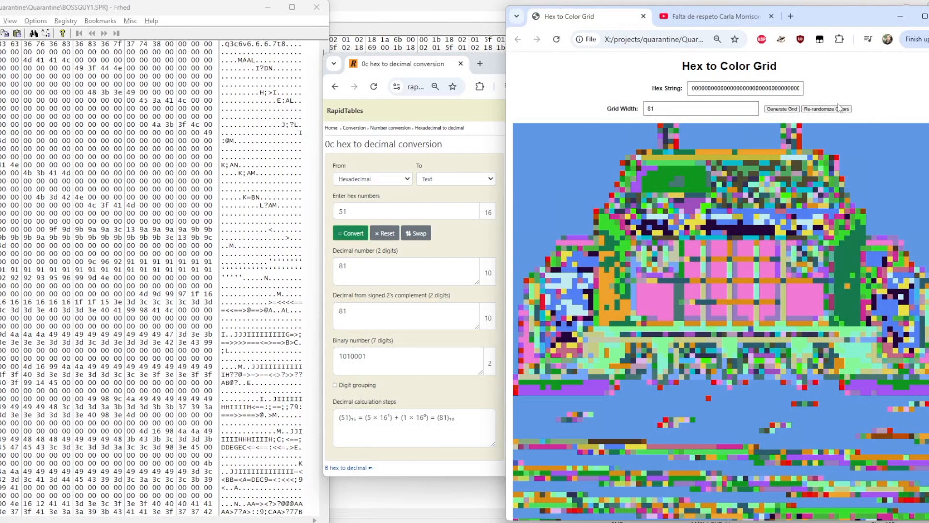
{"action": "mouse_move", "coordinate": [841, 115]}
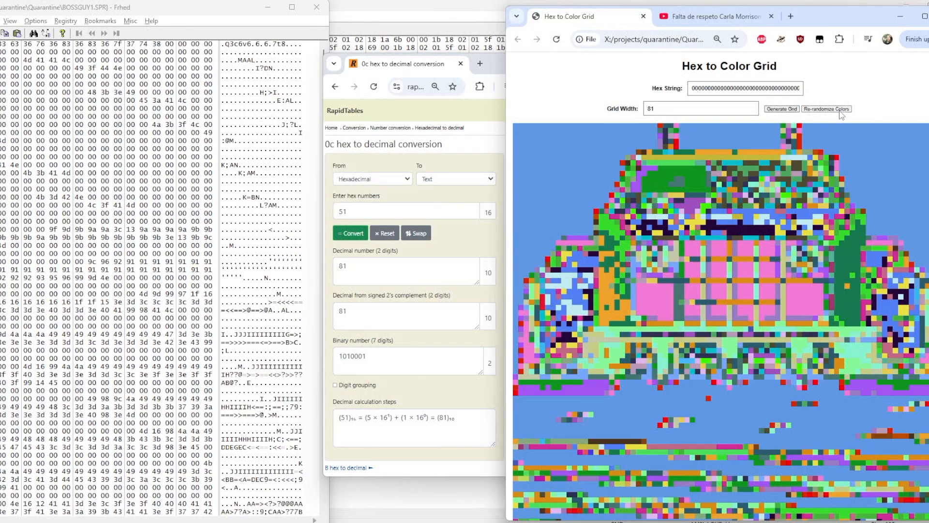
{"action": "mouse_move", "coordinate": [653, 314]}
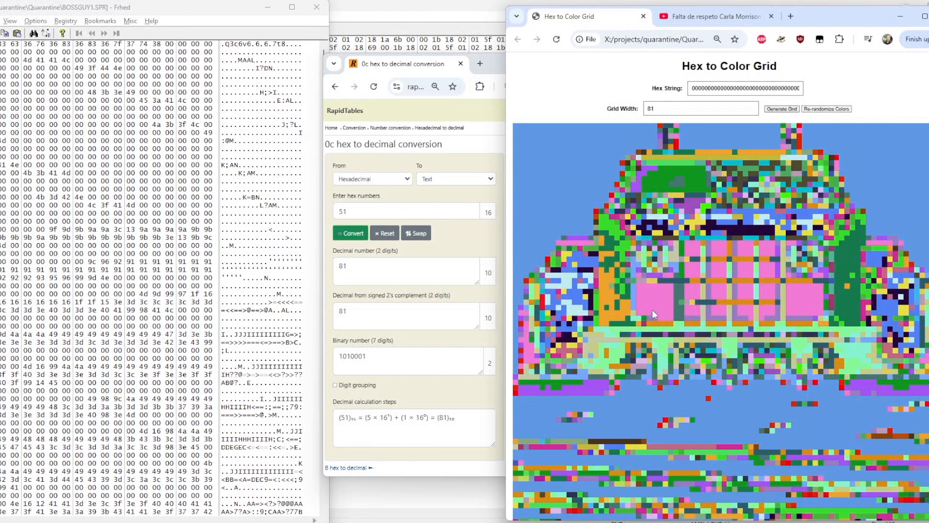
{"action": "mouse_move", "coordinate": [741, 376]}
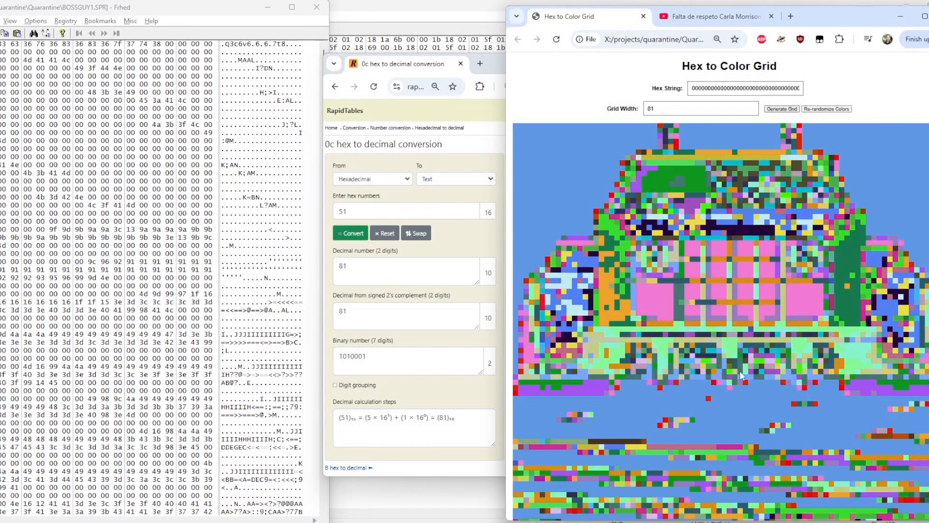
{"action": "mouse_move", "coordinate": [697, 382]}
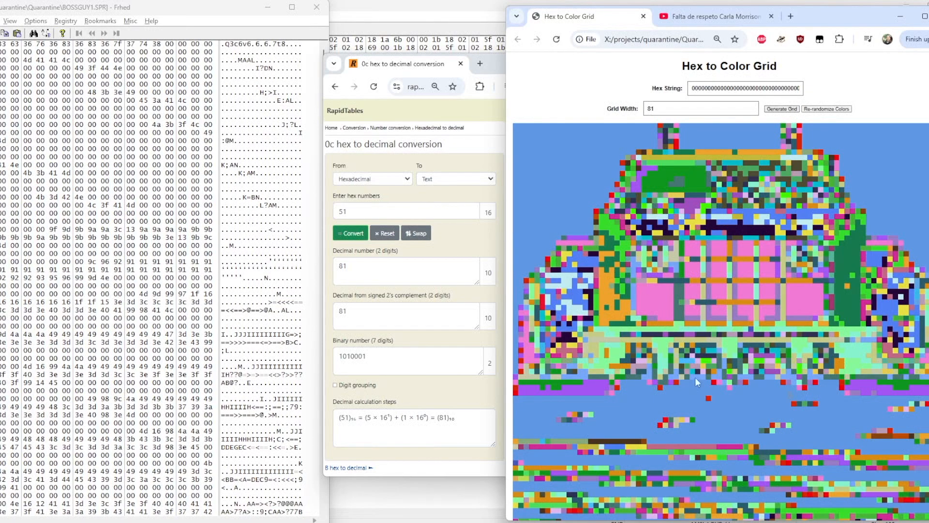
{"action": "mouse_move", "coordinate": [898, 306]}
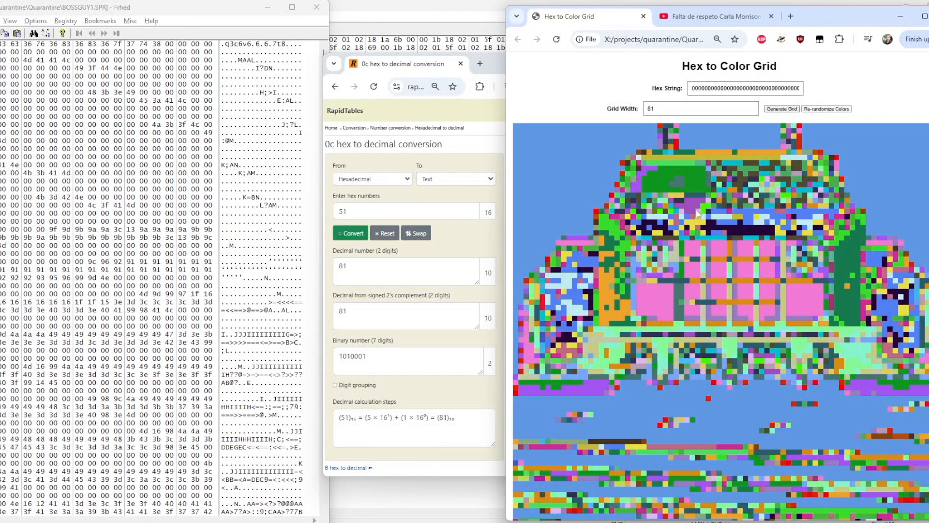
{"action": "mouse_move", "coordinate": [665, 232]}
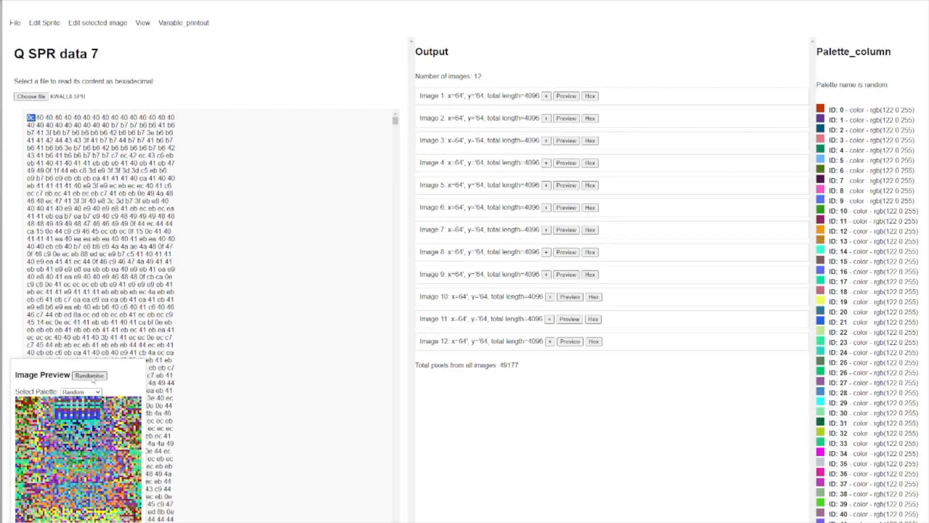
- Try the Grayscale, Rainbow and Ocean palettes on the wall sprite preview
{"action": "left_click", "coordinate": [89, 375]}
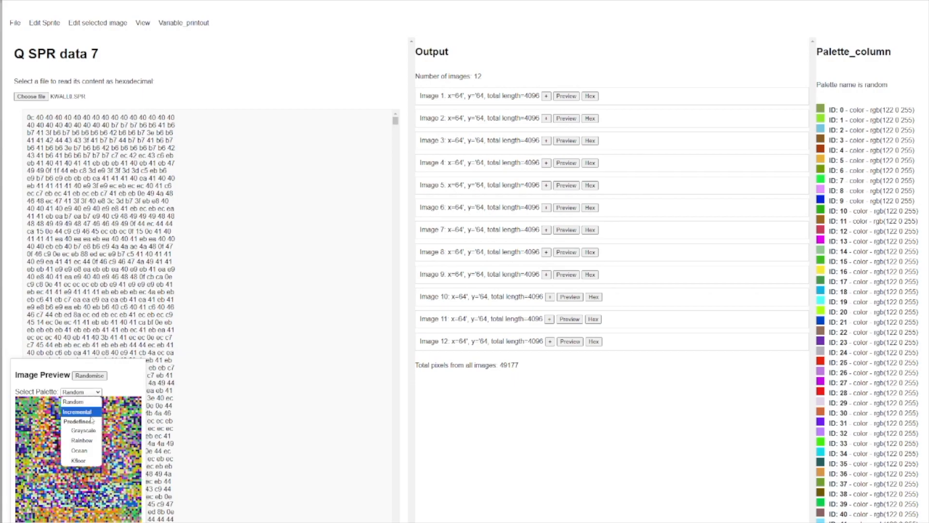
{"action": "left_click", "coordinate": [79, 428]}
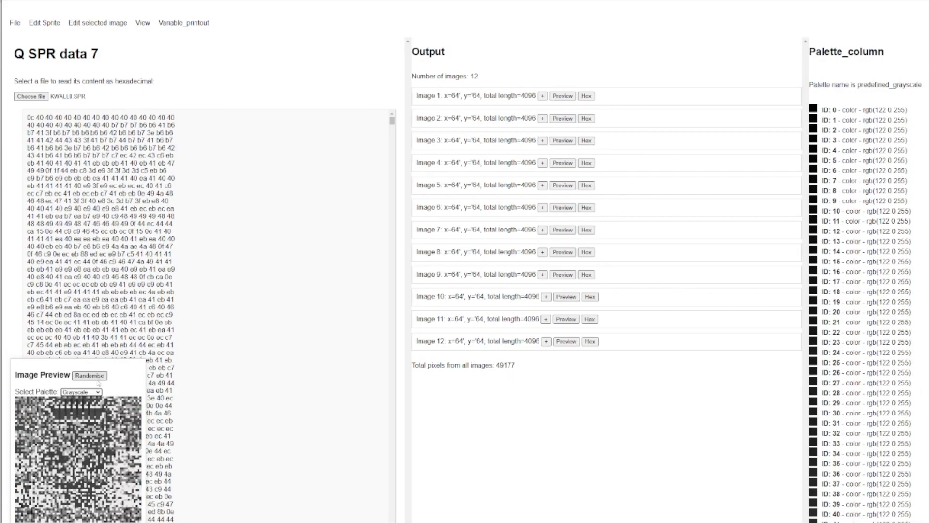
{"action": "left_click", "coordinate": [80, 392]}
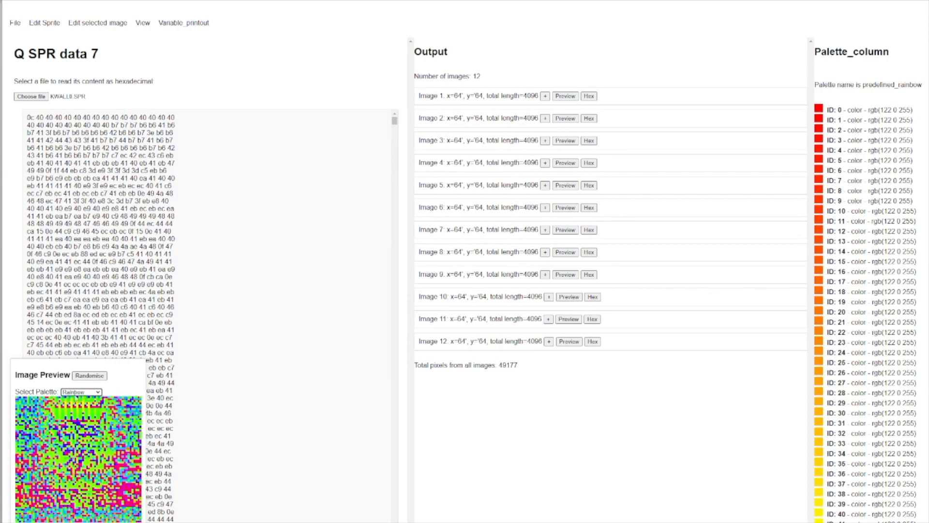
{"action": "left_click", "coordinate": [80, 392]}
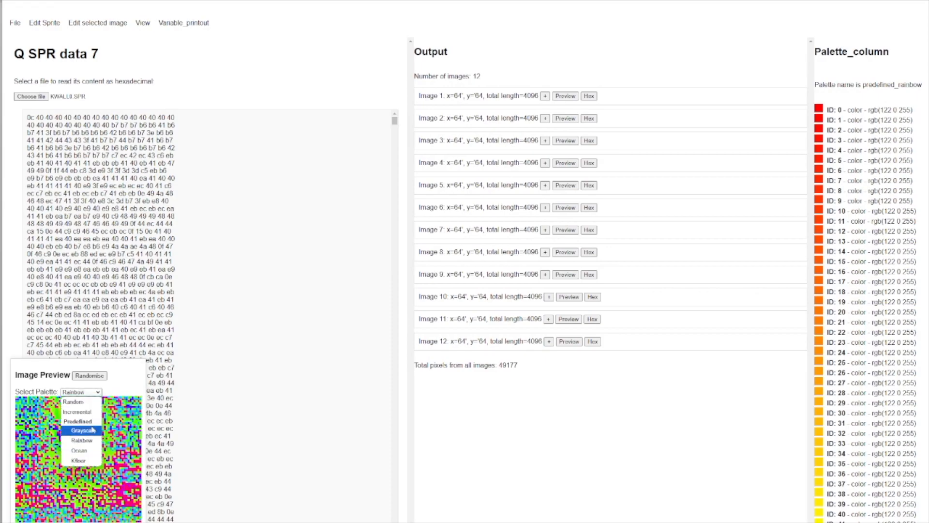
{"action": "left_click", "coordinate": [78, 450]}
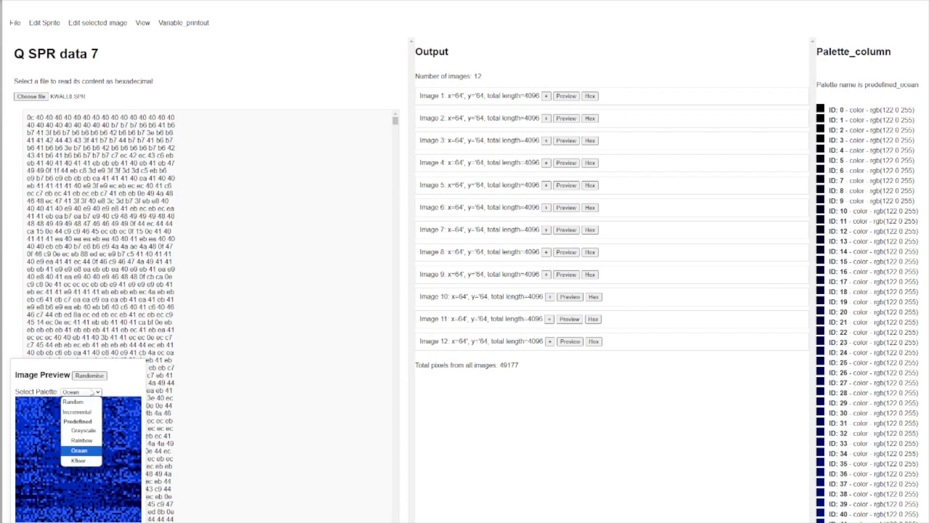
{"action": "mouse_move", "coordinate": [73, 402]}
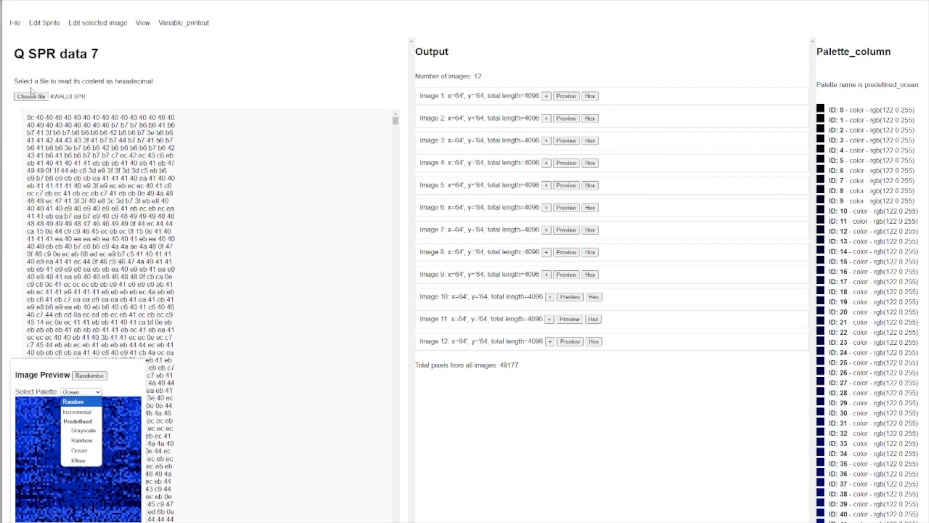
{"action": "mouse_move", "coordinate": [82, 430]}
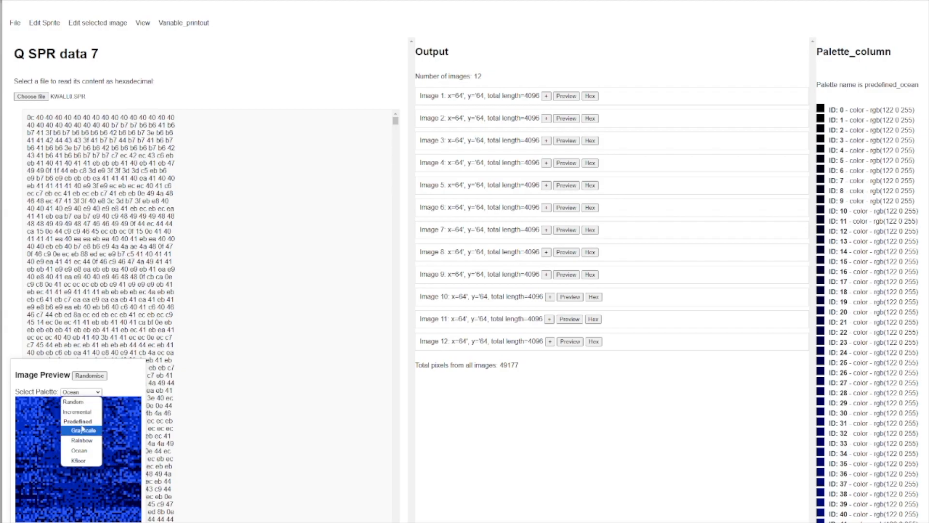
{"action": "mouse_move", "coordinate": [80, 461]}
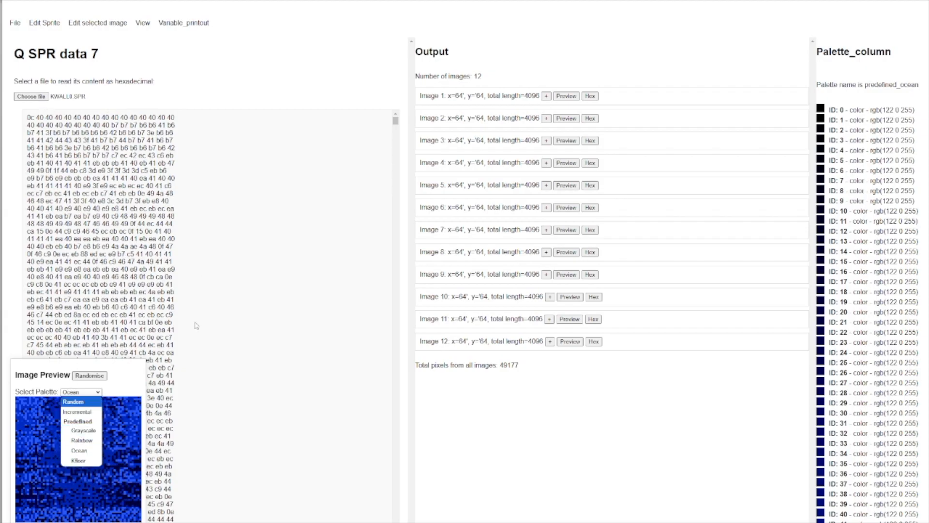
{"action": "mouse_move", "coordinate": [81, 439]}
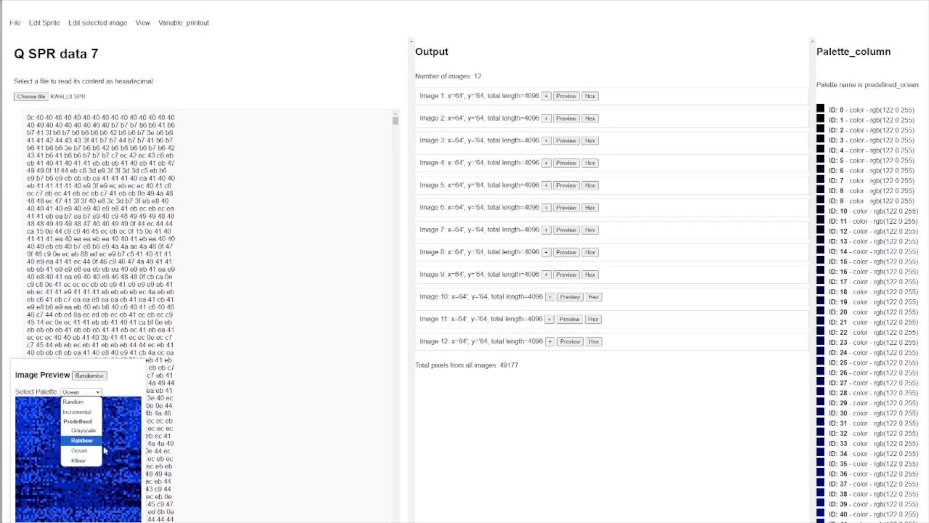
{"action": "mouse_move", "coordinate": [82, 460]}
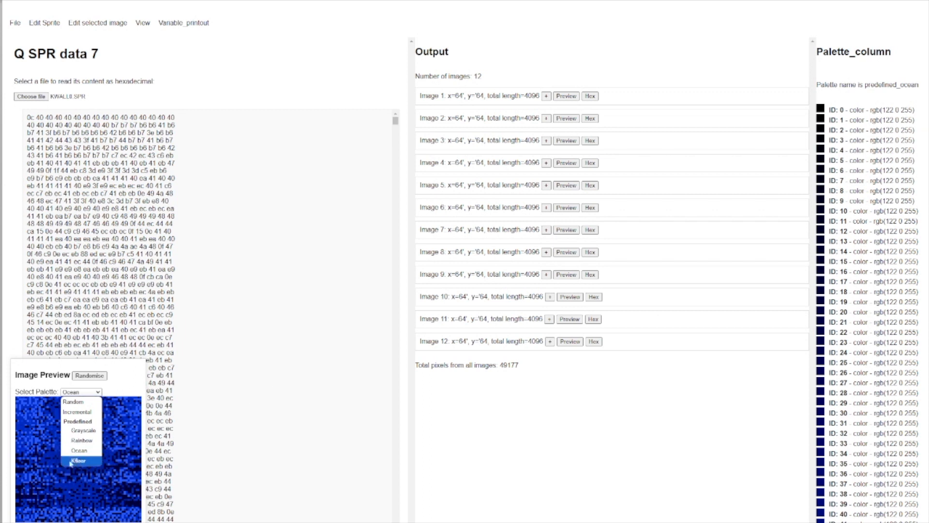
- Apply the Kfloor palette and preview further sprite images as brick textures
{"action": "left_click", "coordinate": [82, 461]}
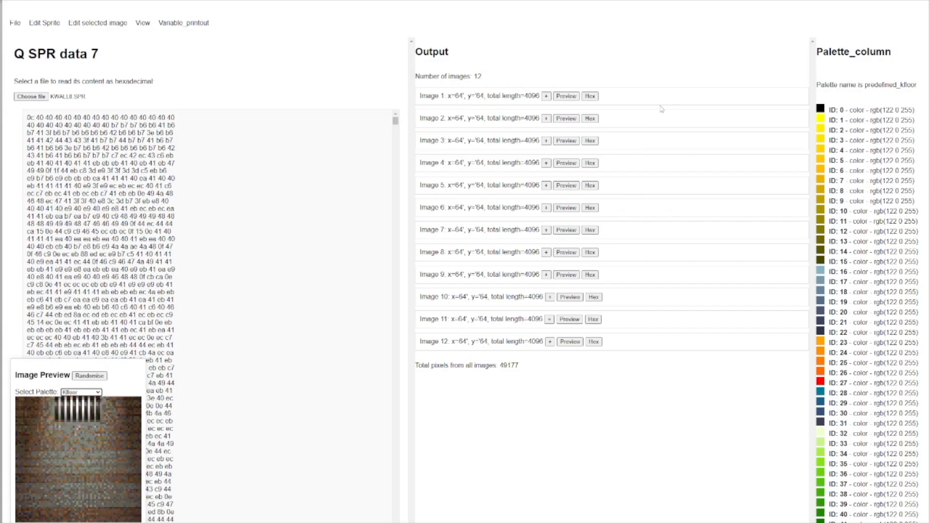
{"action": "left_click", "coordinate": [566, 163]}
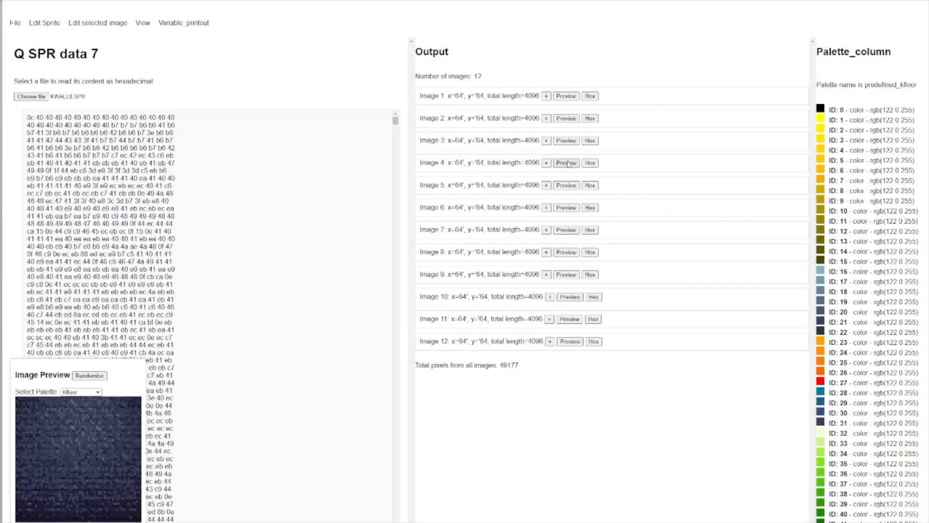
{"action": "left_click", "coordinate": [565, 230]}
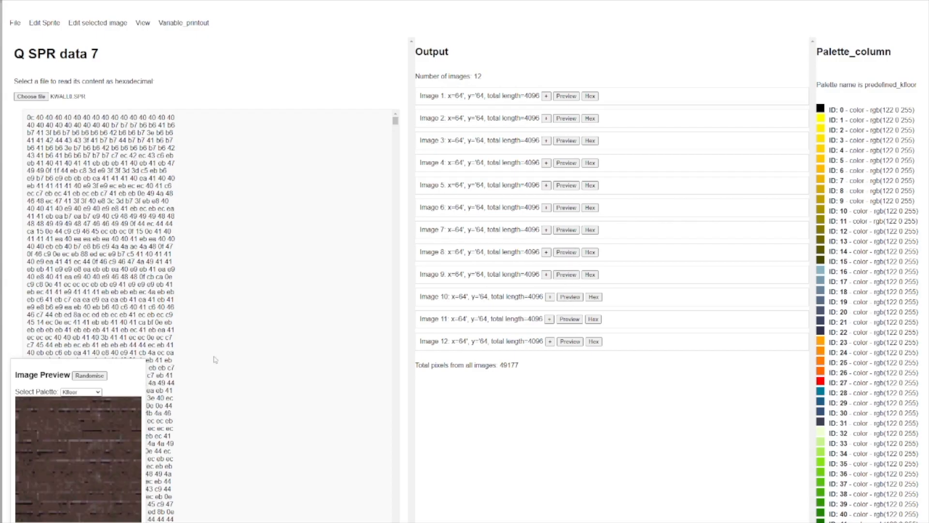
{"action": "left_click", "coordinate": [97, 22]}
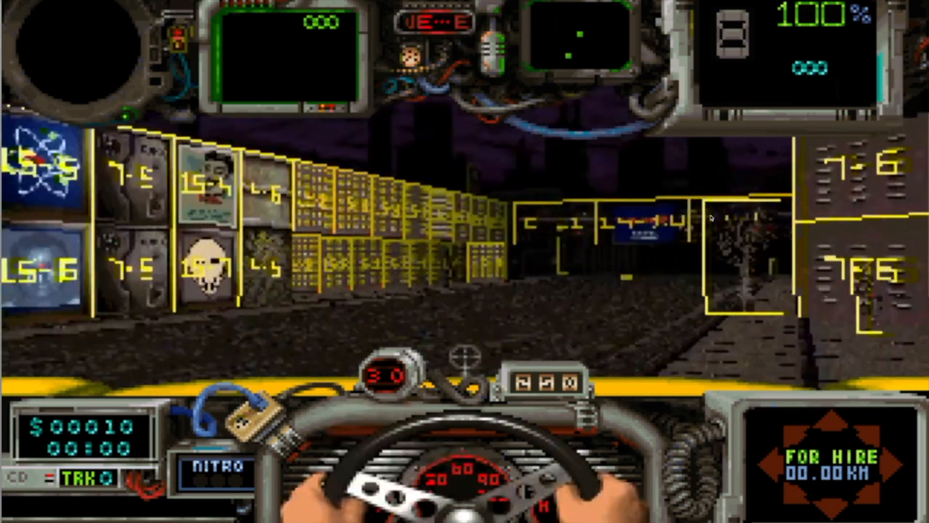
- Drive forward through the city streets past walls overlaid with tile ID labels
{"action": "key", "text": "Up"}
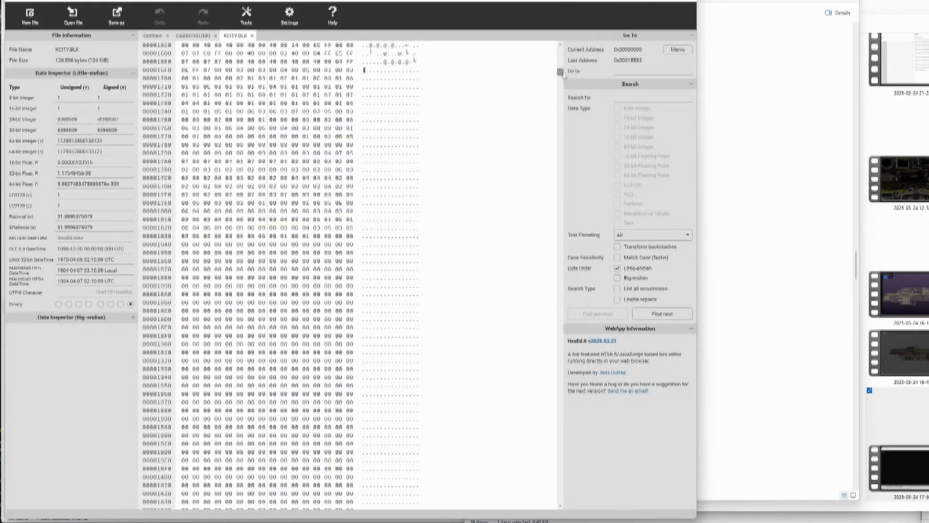
- Scroll down through the raw KCITY.BLK bytes in the hex view
{"action": "scroll", "scroll_direction": "down", "scroll_amount": 3}
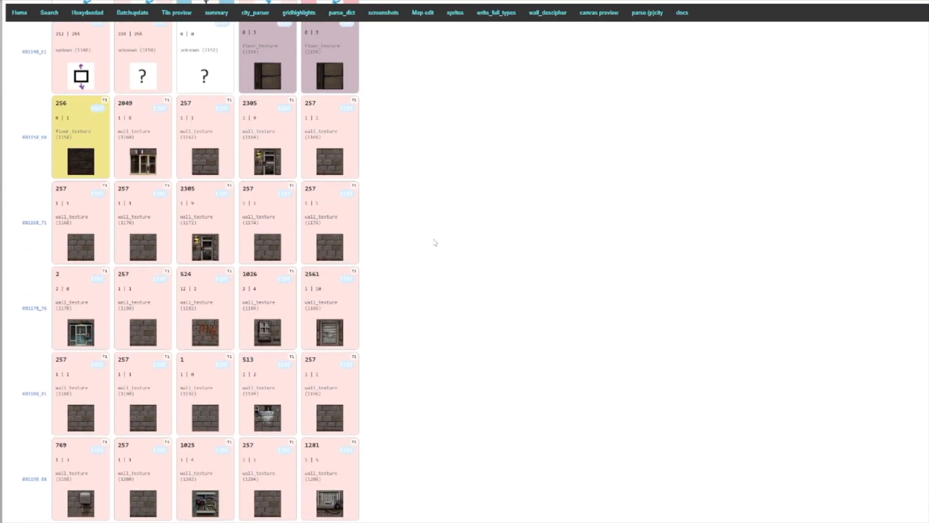
- Scroll down through the decoded wall_texture and floor_texture tile cards
{"action": "scroll", "scroll_direction": "down", "scroll_amount": 3}
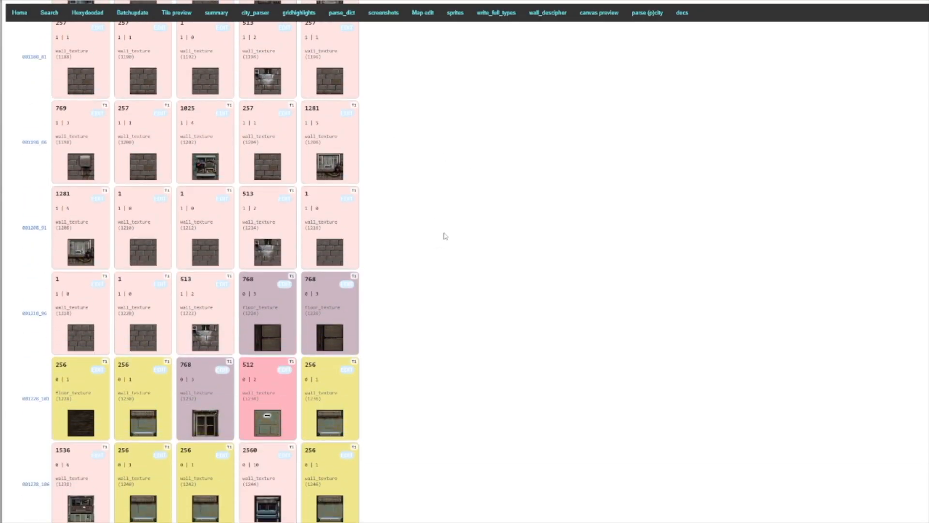
{"action": "scroll", "scroll_direction": "down", "scroll_amount": 3}
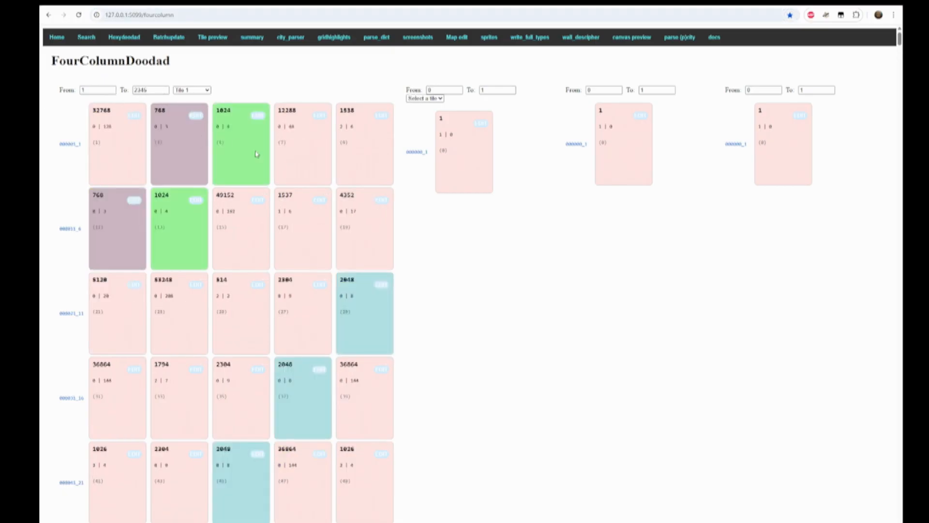
- Scroll back and forth through the FourColumnDoodad wall, floor and sprite byte cards
{"action": "scroll", "scroll_direction": "down", "scroll_amount": 3}
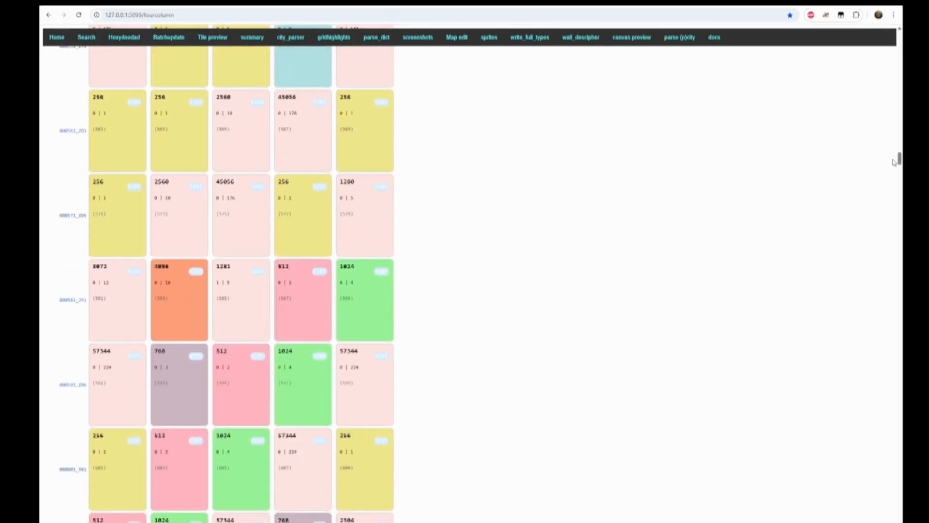
{"action": "scroll", "scroll_direction": "up", "scroll_amount": 3}
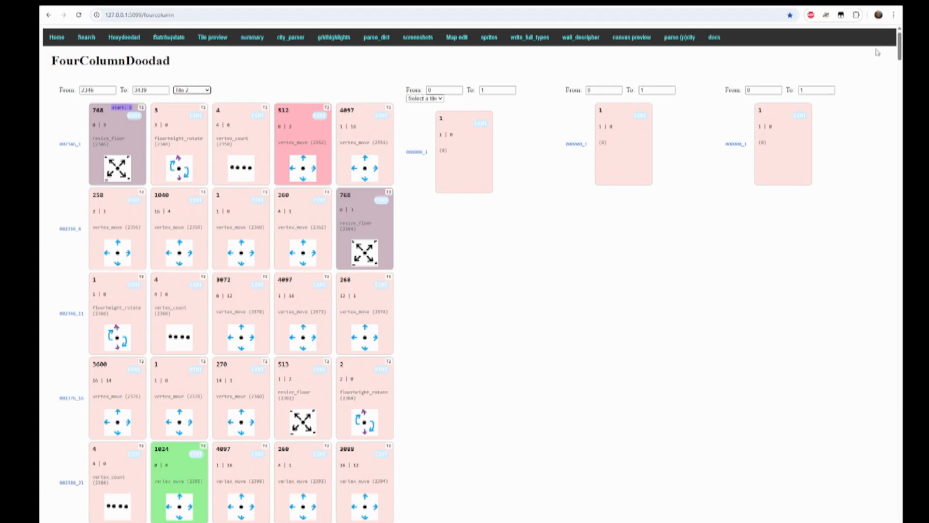
{"action": "scroll", "scroll_direction": "down", "scroll_amount": 3}
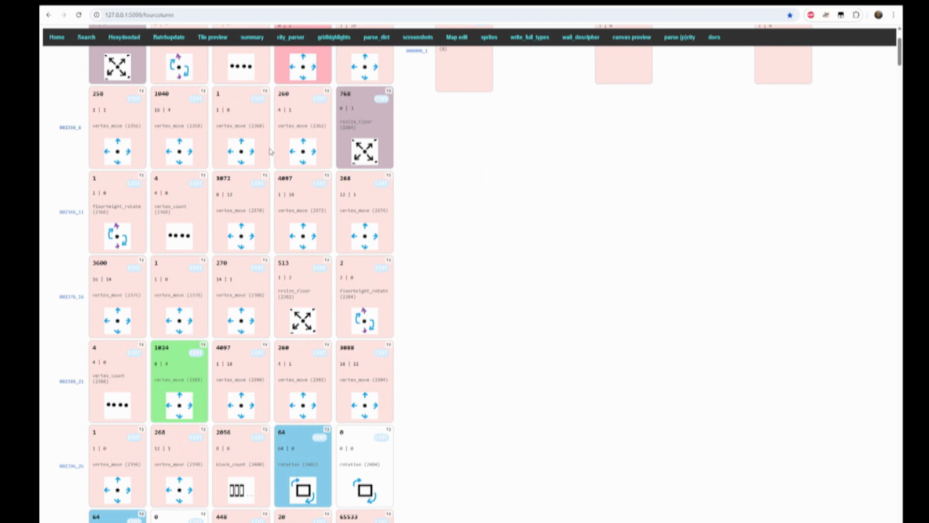
{"action": "scroll", "scroll_direction": "down", "scroll_amount": 3}
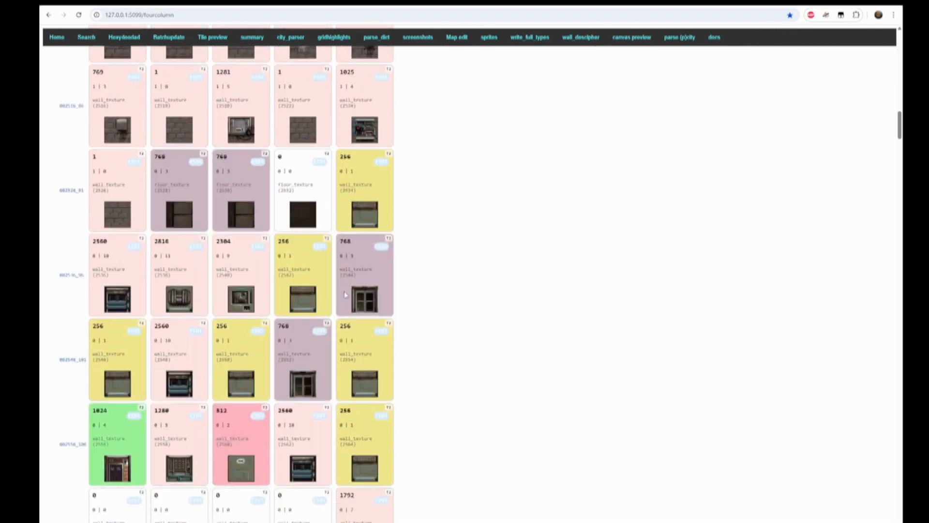
{"action": "scroll", "scroll_direction": "up", "scroll_amount": 3}
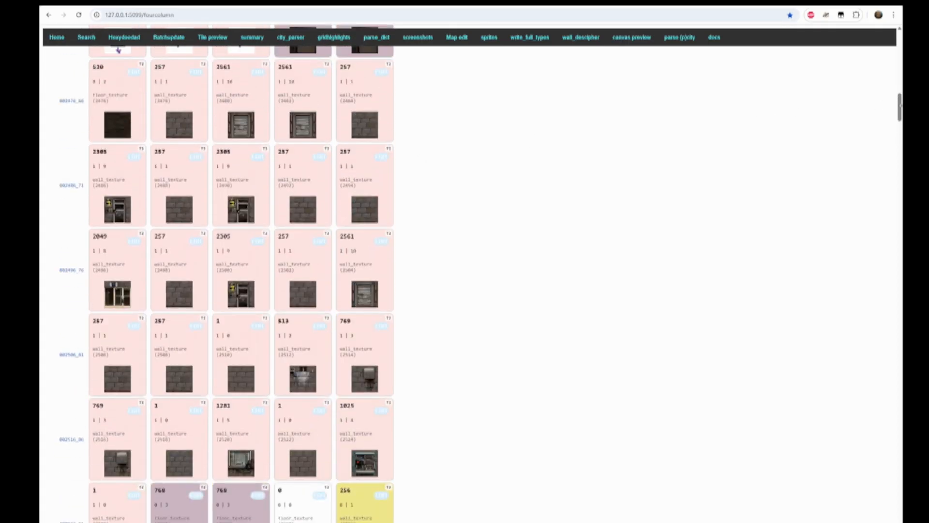
{"action": "scroll", "scroll_direction": "up", "scroll_amount": 3}
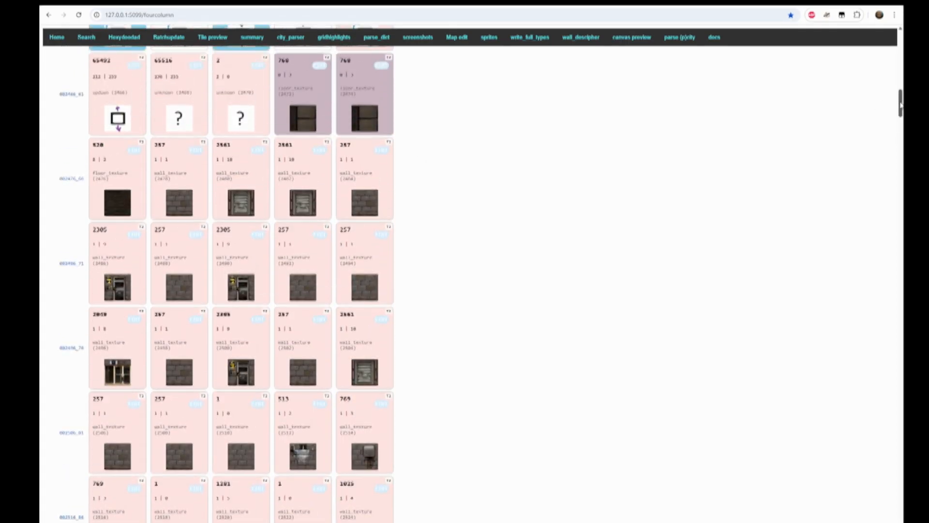
{"action": "scroll", "scroll_direction": "down", "scroll_amount": 3}
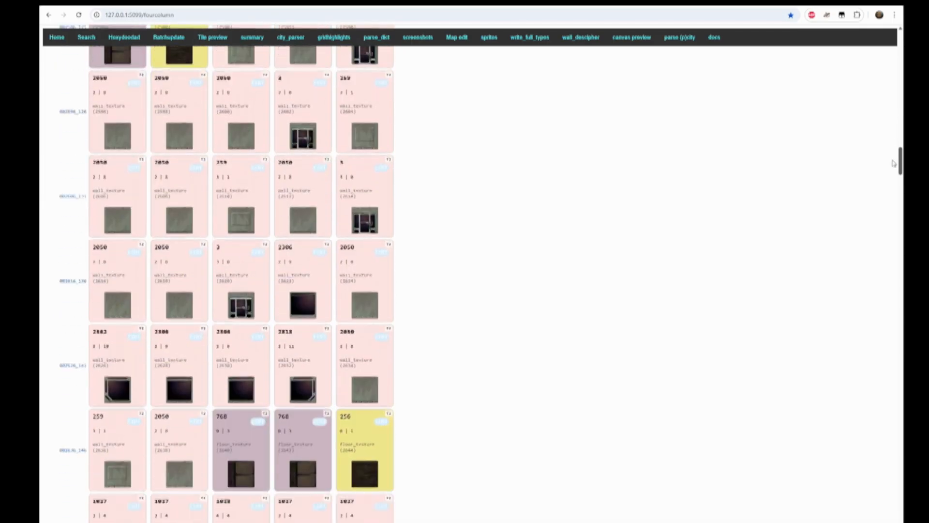
{"action": "scroll", "scroll_direction": "down", "scroll_amount": 3}
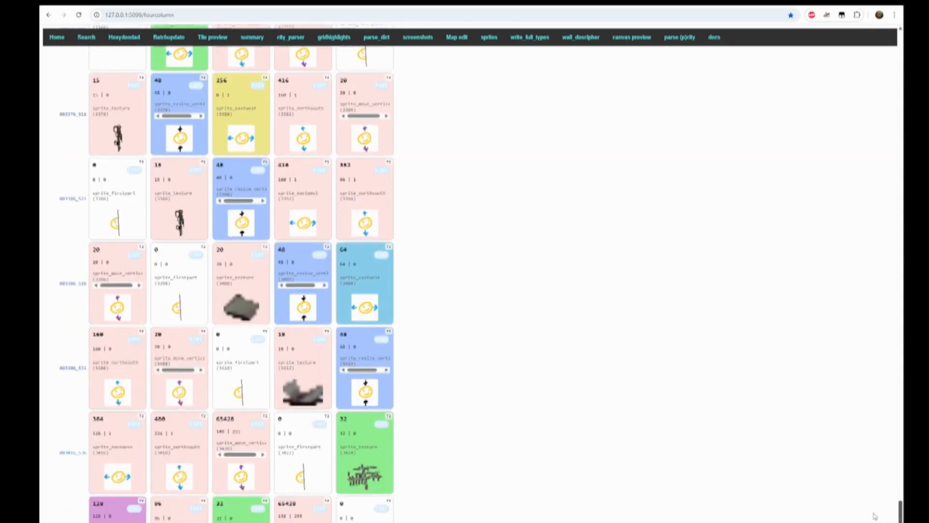
- Switch to the city_parser page listing per-tile floor, wall and sprite counts
{"action": "left_click", "coordinate": [289, 37]}
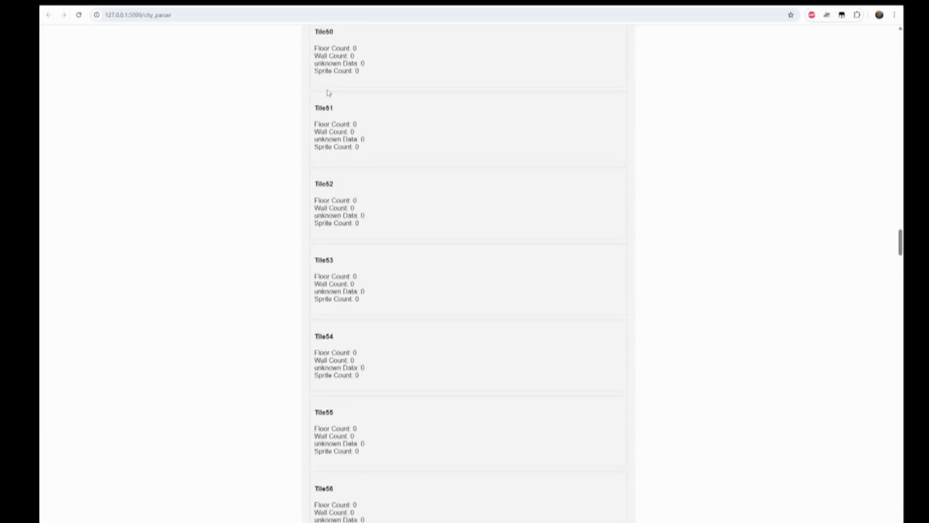
{"action": "mouse_move", "coordinate": [304, 88]}
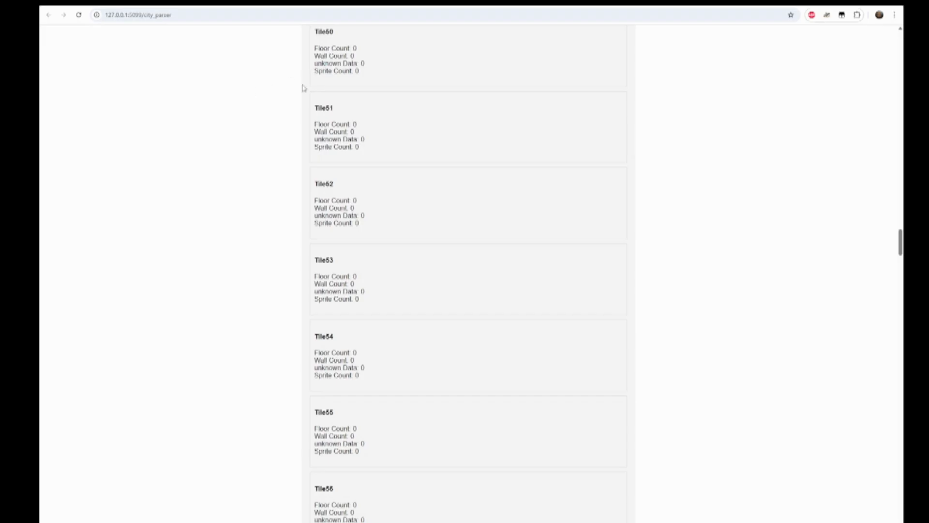
- Scroll down the city_parser per-tile count list
{"action": "scroll", "scroll_direction": "down", "scroll_amount": 3}
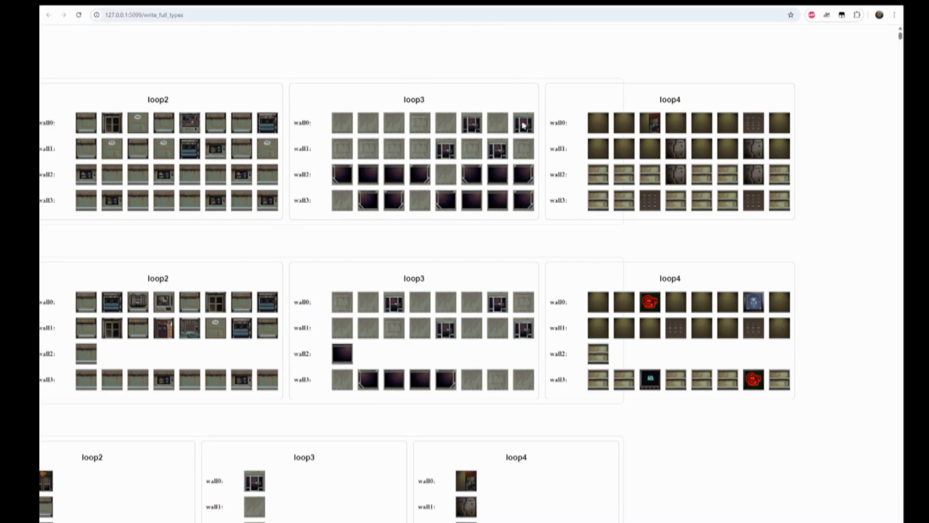
- Bring up the canvas preview plotting a tile's walls beside the taxi screenshots
{"action": "left_click", "coordinate": [151, 15]}
{"action": "type", "text": "canvas_previe"}
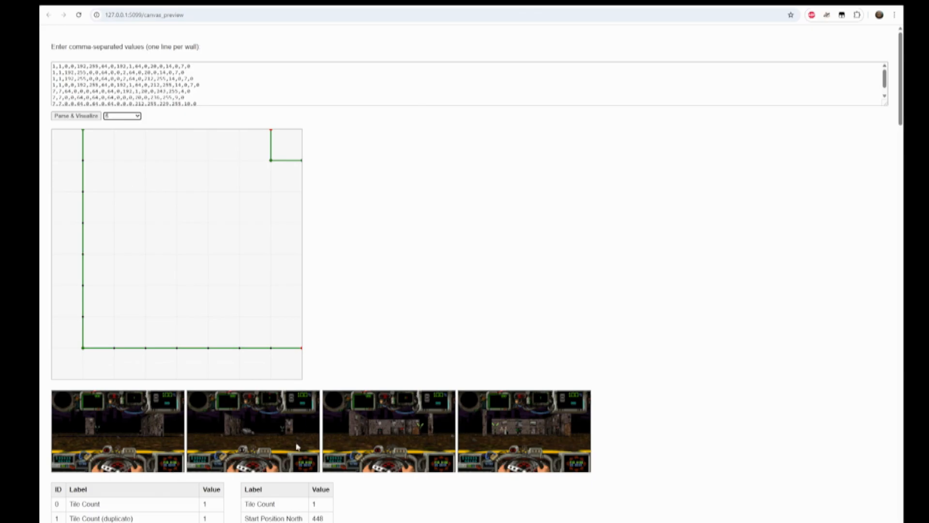
{"action": "mouse_move", "coordinate": [370, 420]}
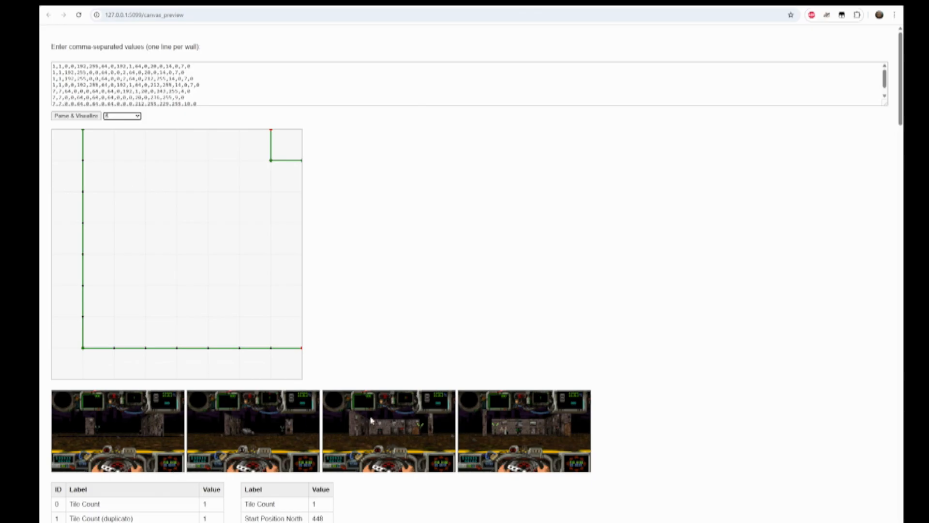
{"action": "mouse_move", "coordinate": [376, 241]}
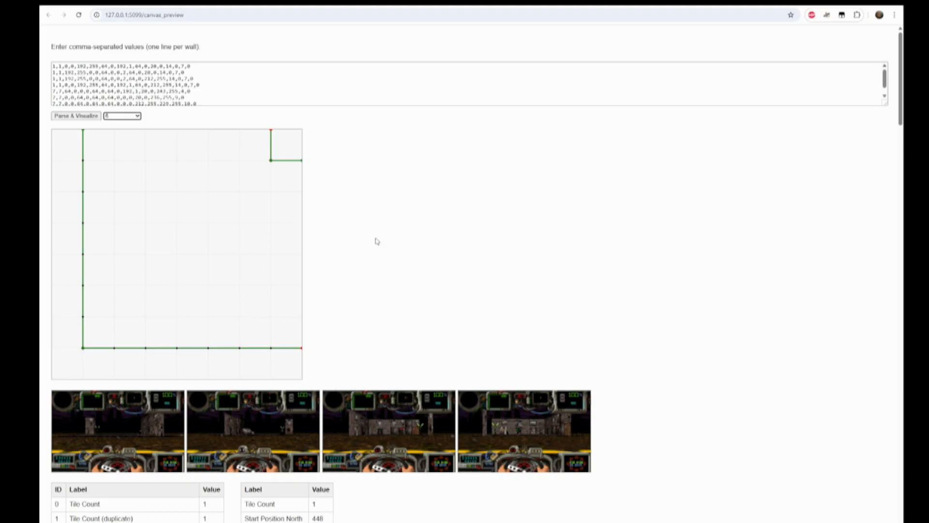
{"action": "mouse_move", "coordinate": [142, 269]}
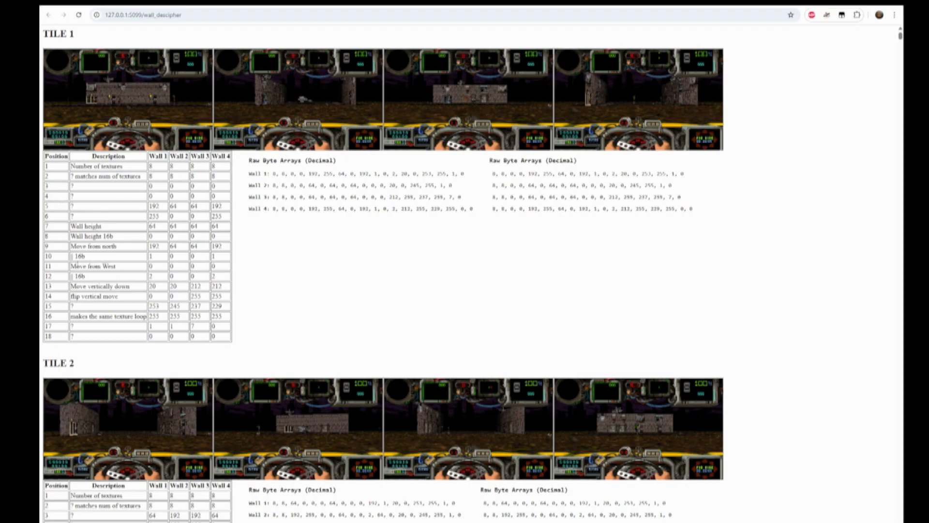
{"action": "mouse_move", "coordinate": [553, 40]}
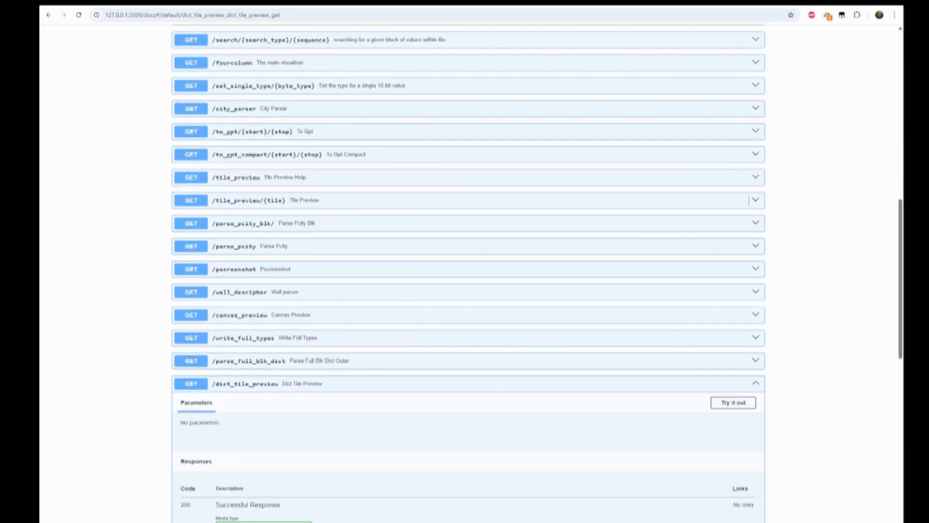
- Scroll down the docs list of GET tool routes
{"action": "scroll", "scroll_direction": "down", "scroll_amount": 3}
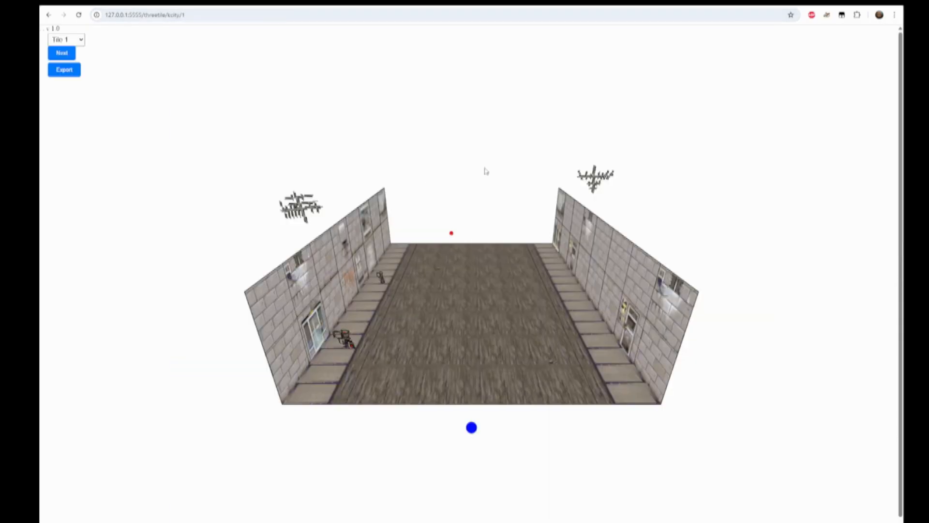
- Step through tiles 2, 3 and onward in the 3D viewer, then export the current tile scene
{"action": "left_click", "coordinate": [62, 52]}
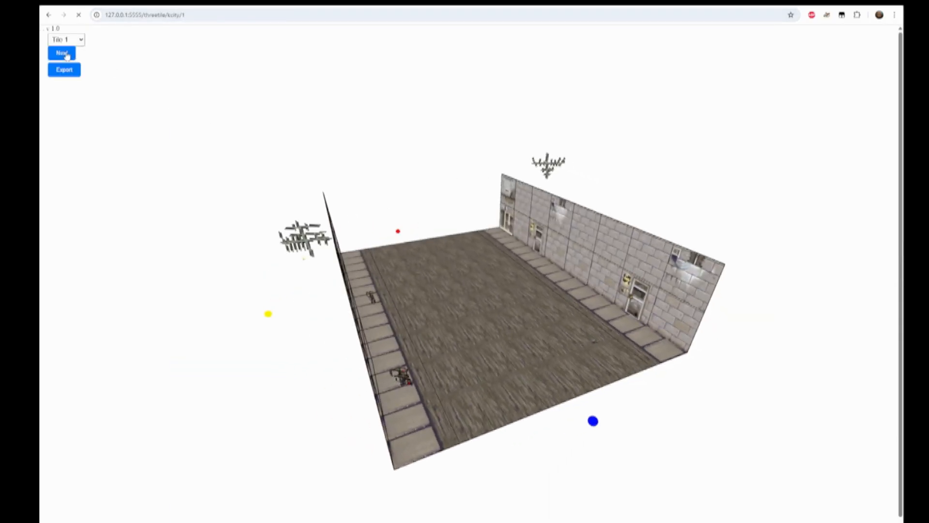
{"action": "left_click", "coordinate": [62, 52]}
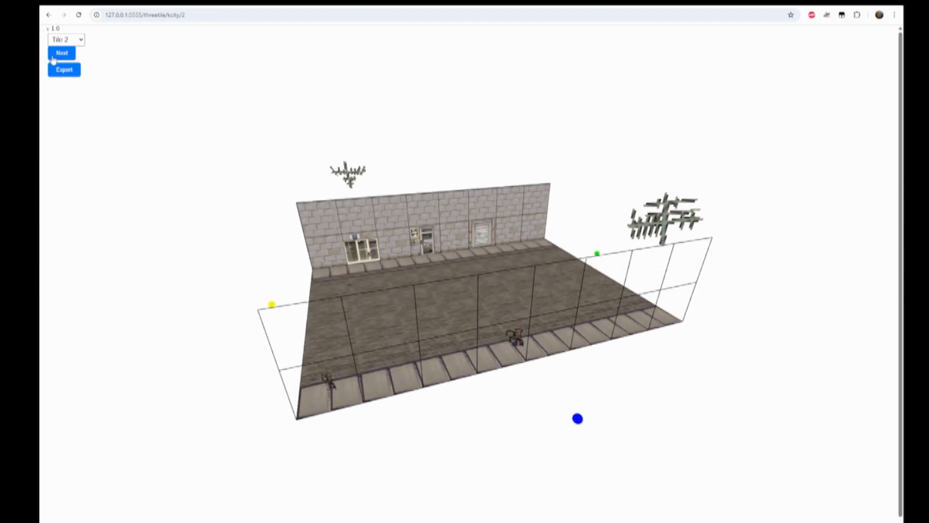
{"action": "left_click", "coordinate": [62, 52]}
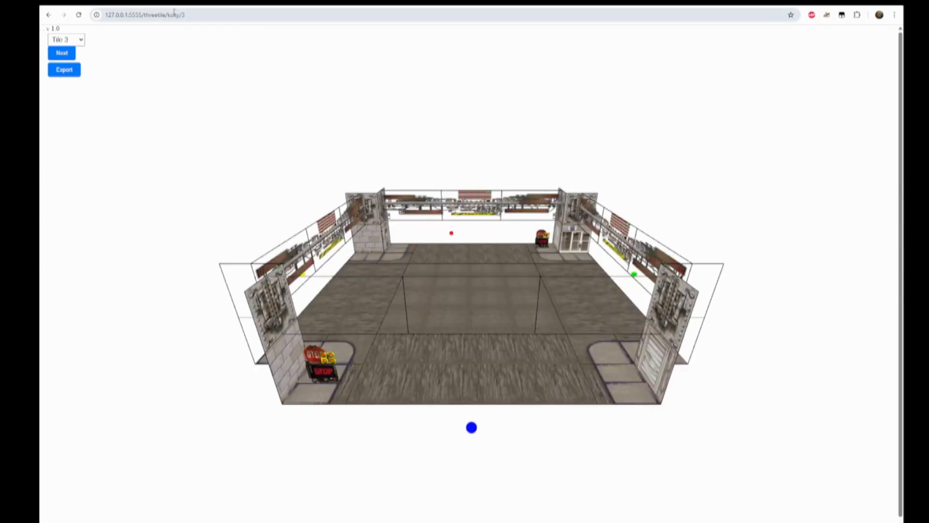
{"action": "left_click", "coordinate": [62, 52]}
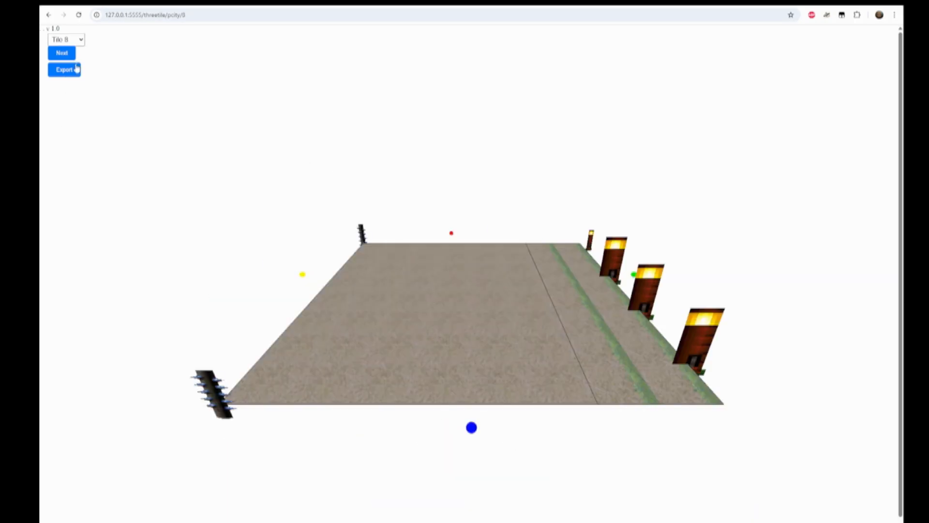
{"action": "left_click", "coordinate": [61, 52]}
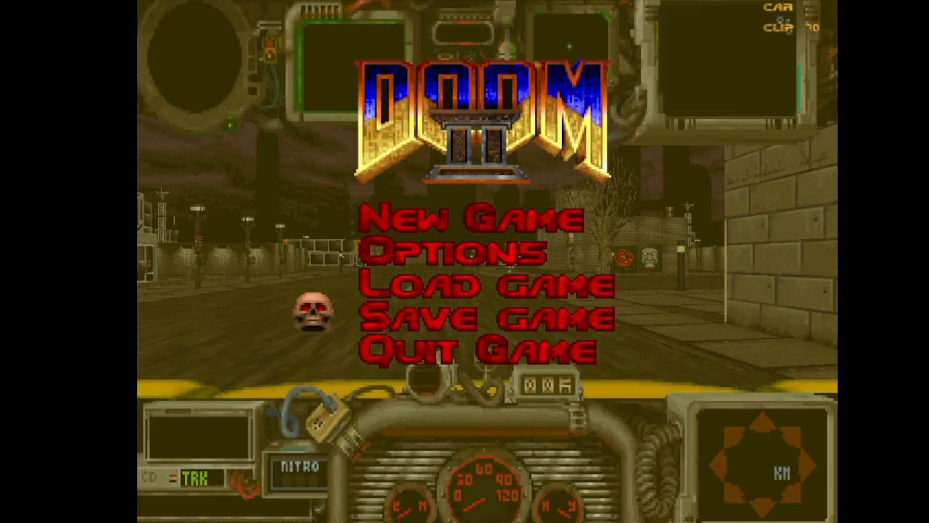
- Select New Game in the Doom II menu to reach the Choose Skill Level screen
{"action": "left_click", "coordinate": [480, 217]}
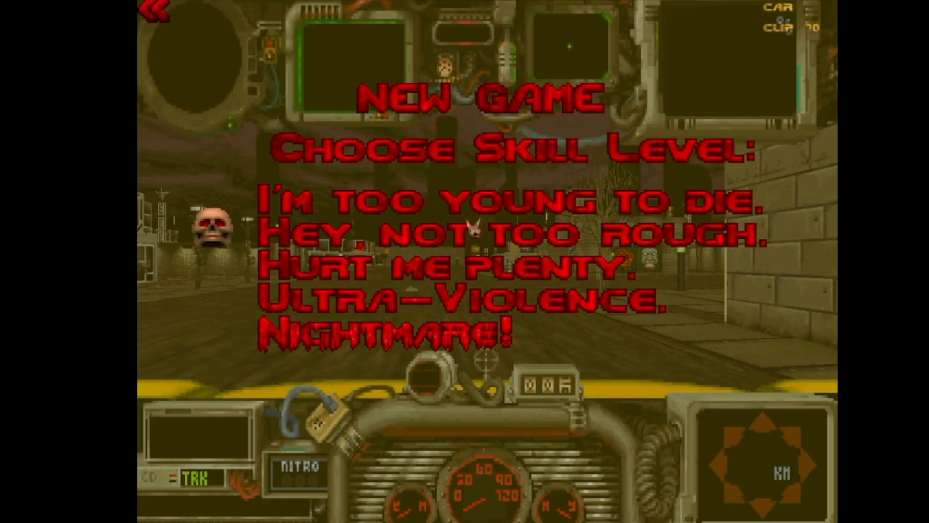